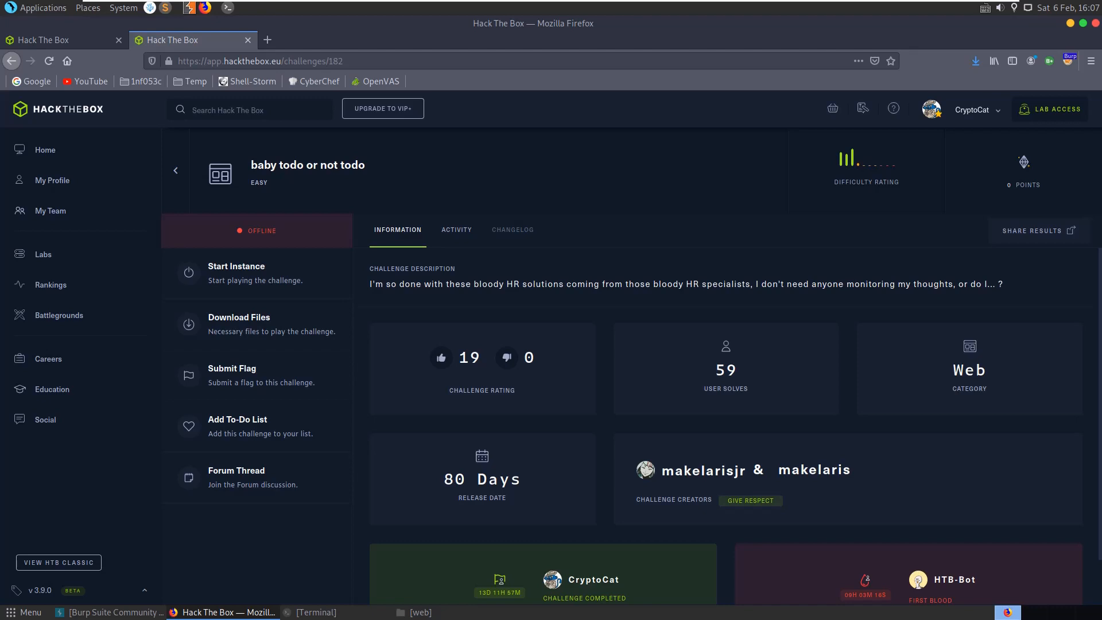
Start the 'baby todo or not todo' challenge instance on Hack The Box.
click(236, 273)
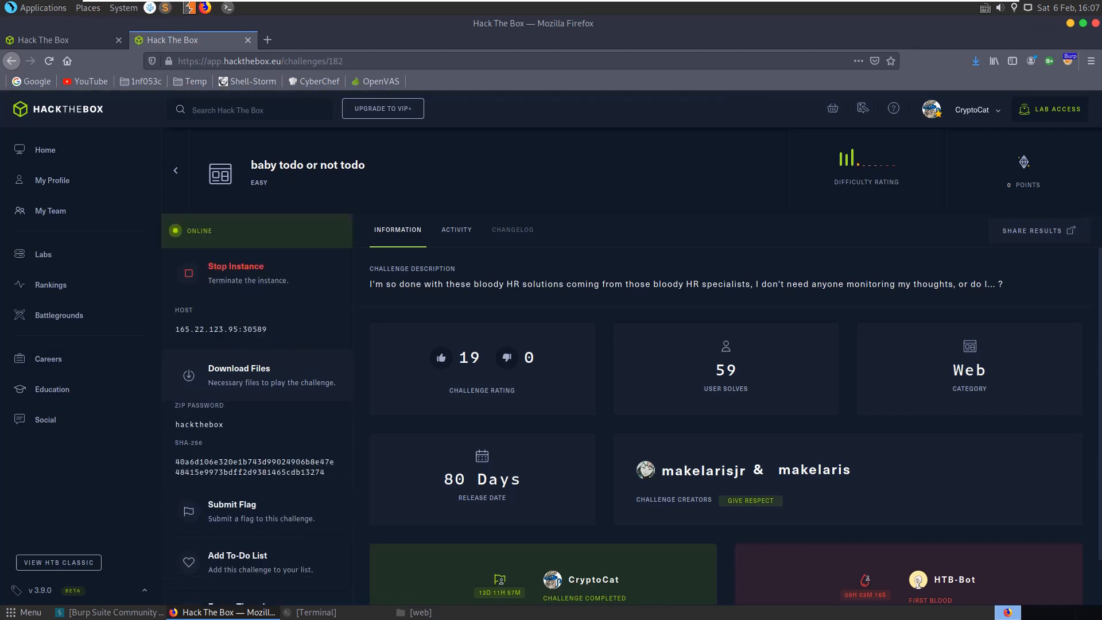
Download the challenge zip, open it in Engrampa, and select run.py.
click(239, 368)
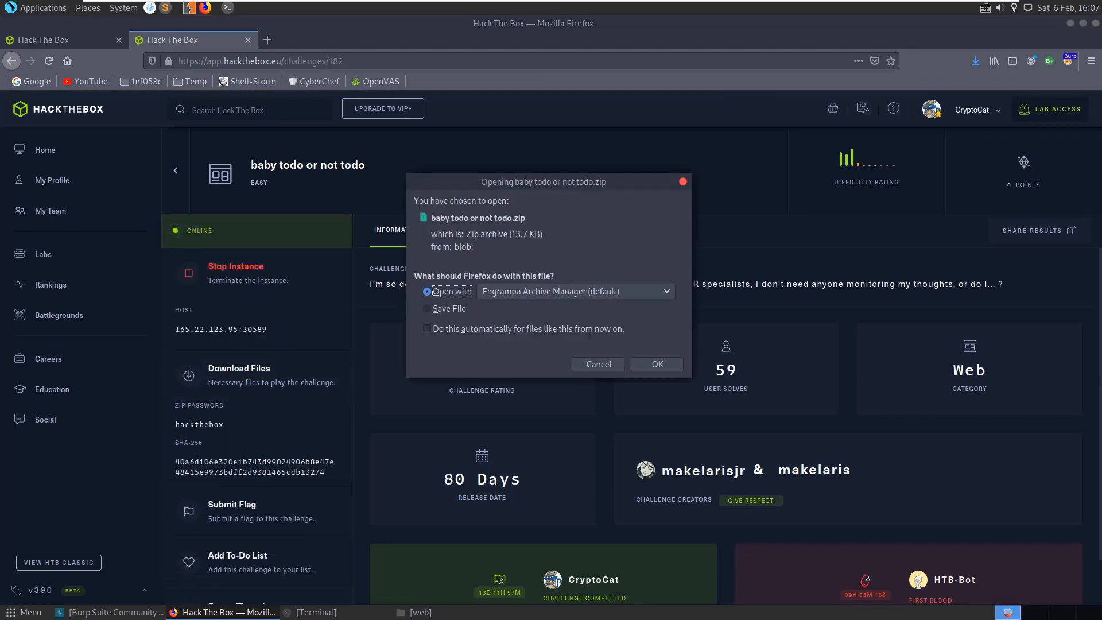
click(656, 364)
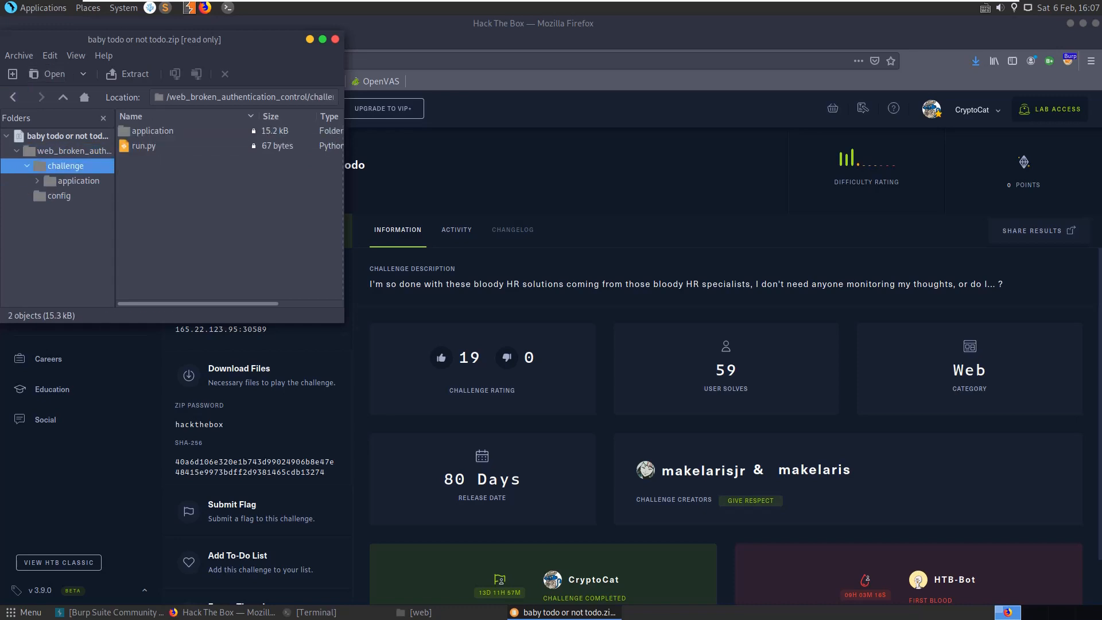
click(144, 146)
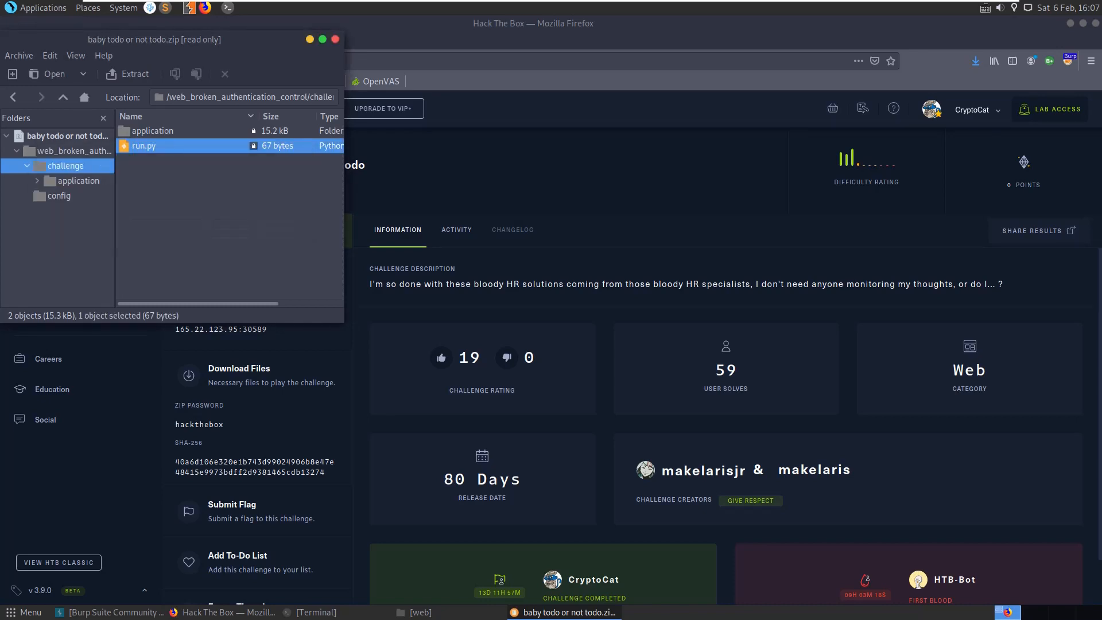
click(79, 180)
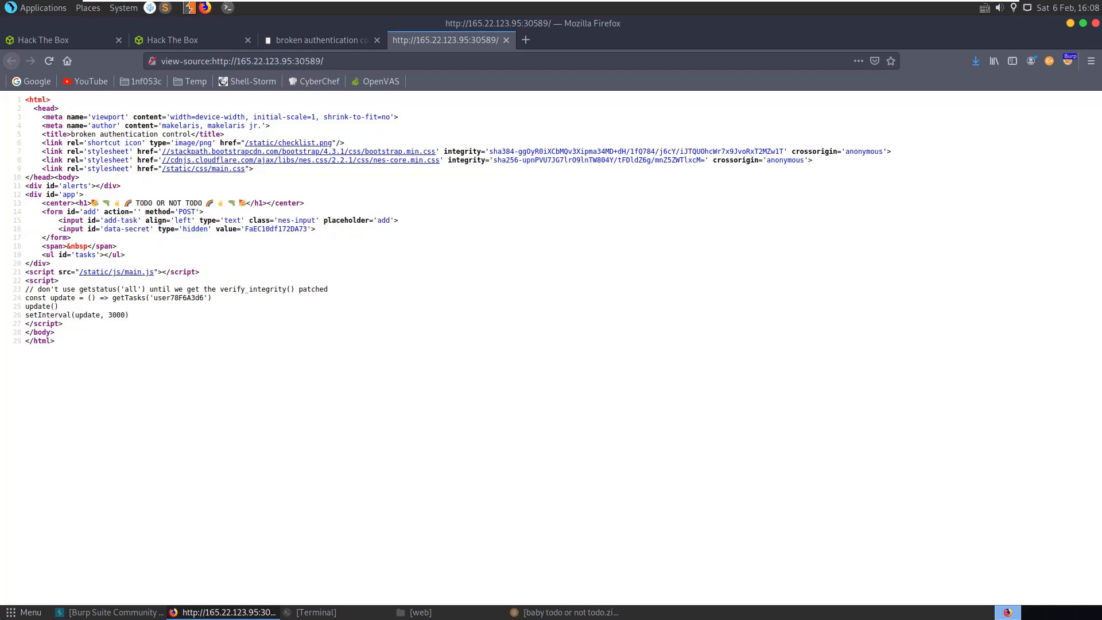
double_click(275, 229)
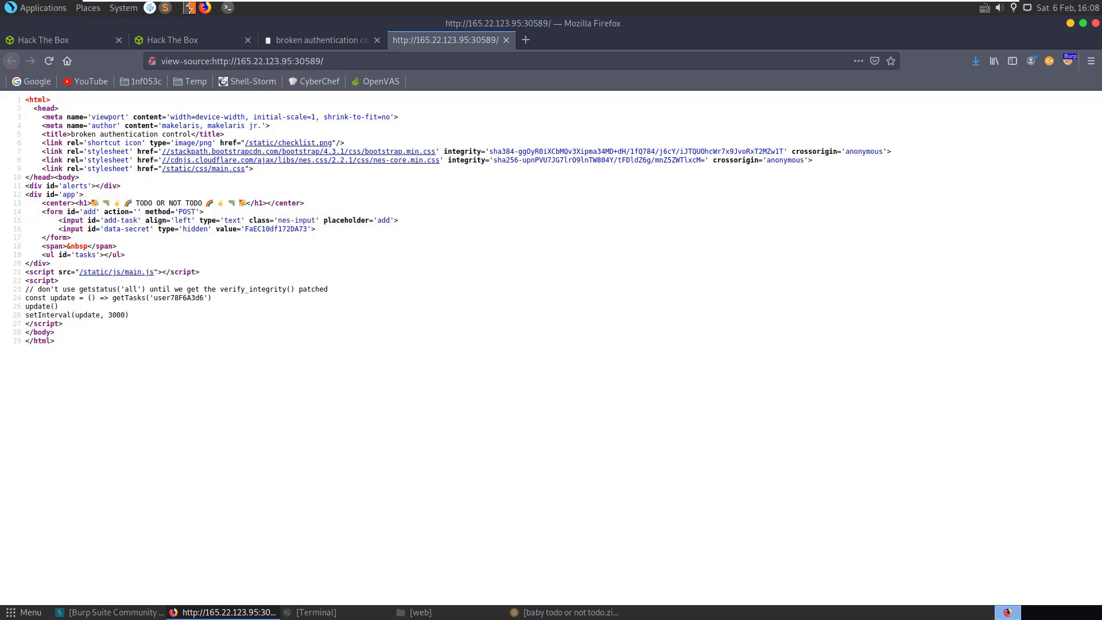
View main.js, highlighting the delete fetch line and getTasks' secret parameter.
click(115, 272)
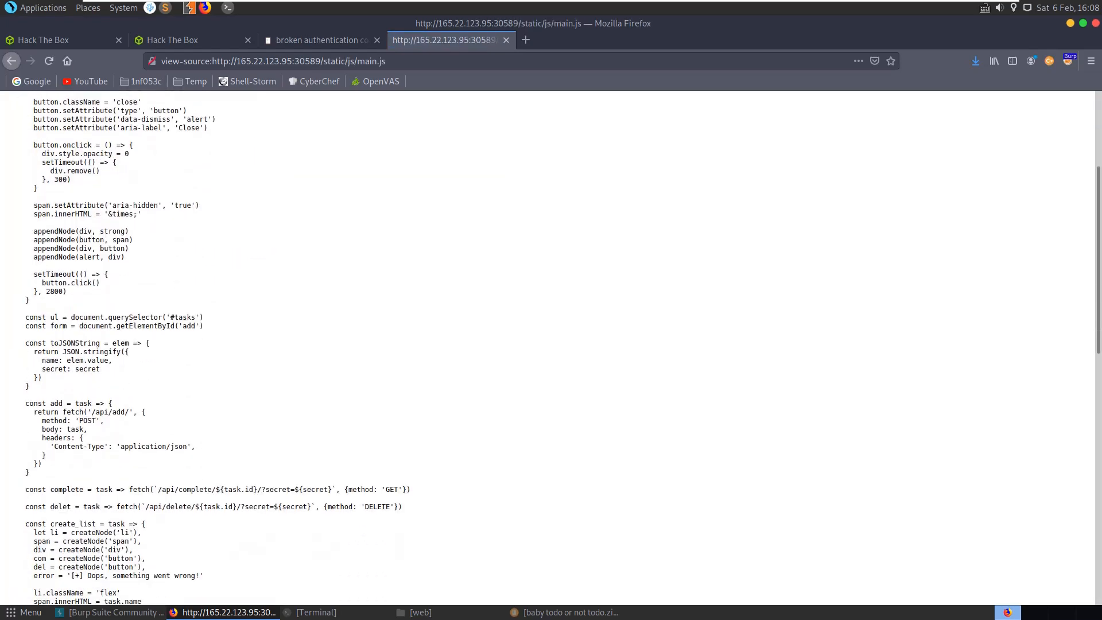
scroll(down, 3)
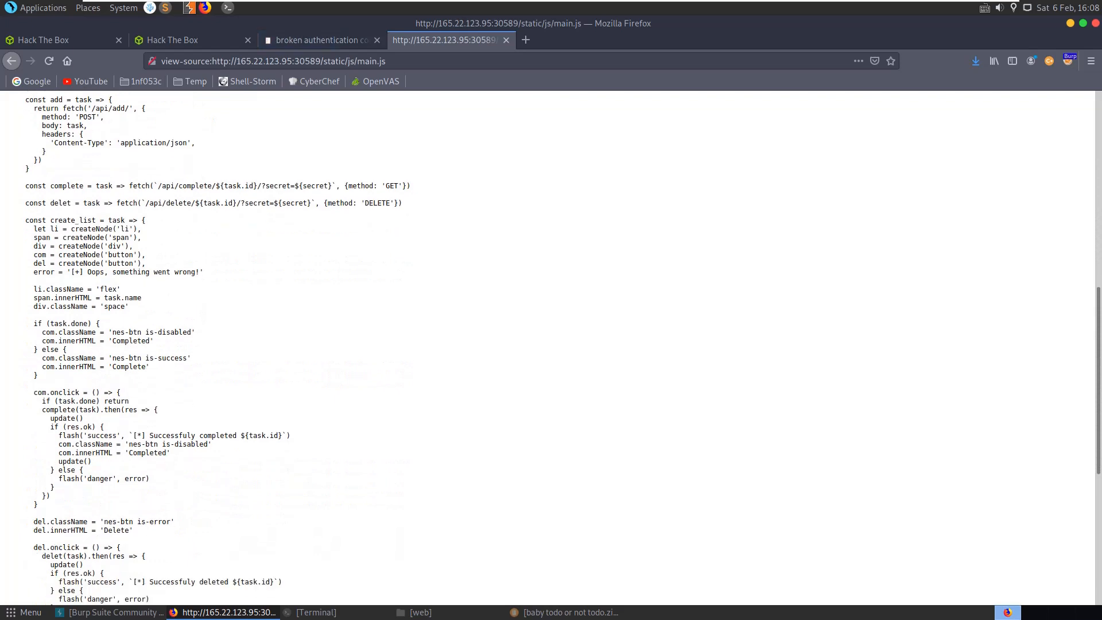
drag(80, 185, 410, 185)
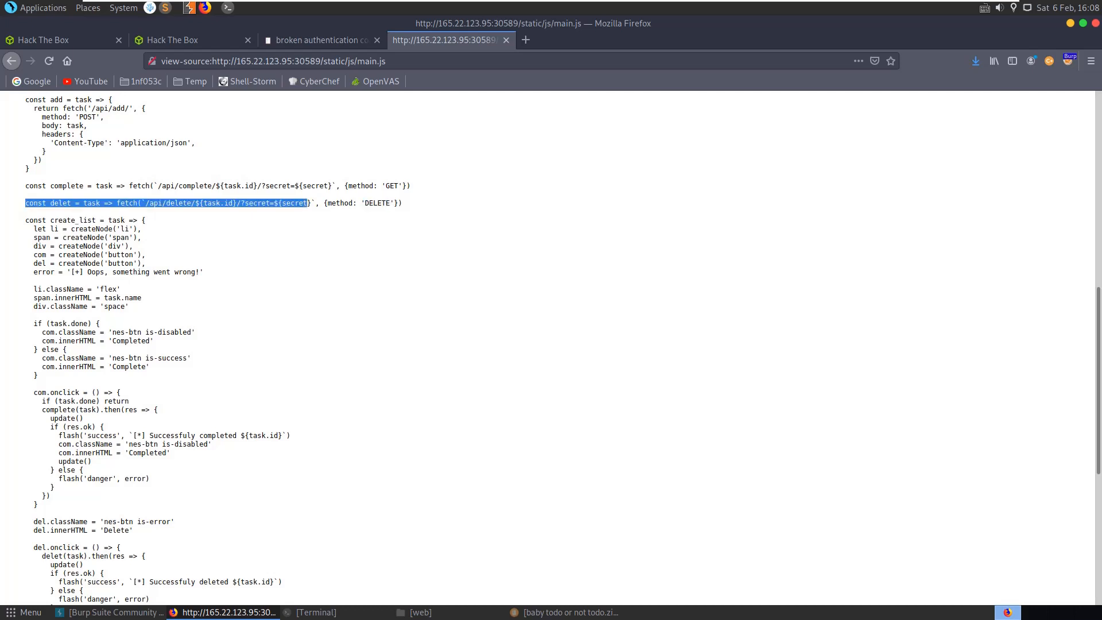
scroll(down, 3)
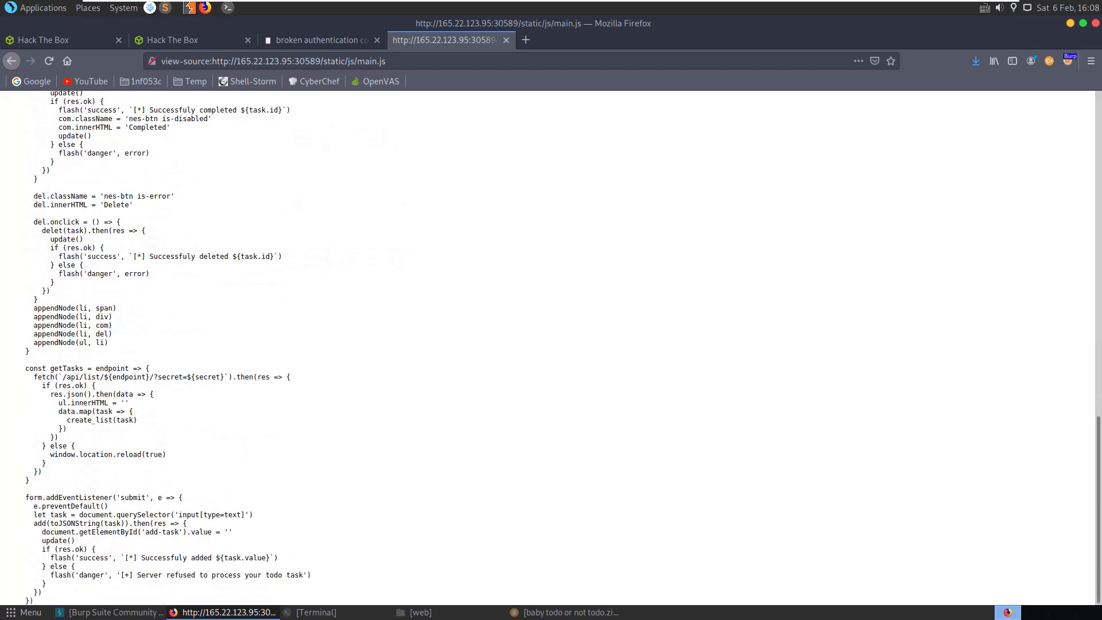
double_click(214, 377)
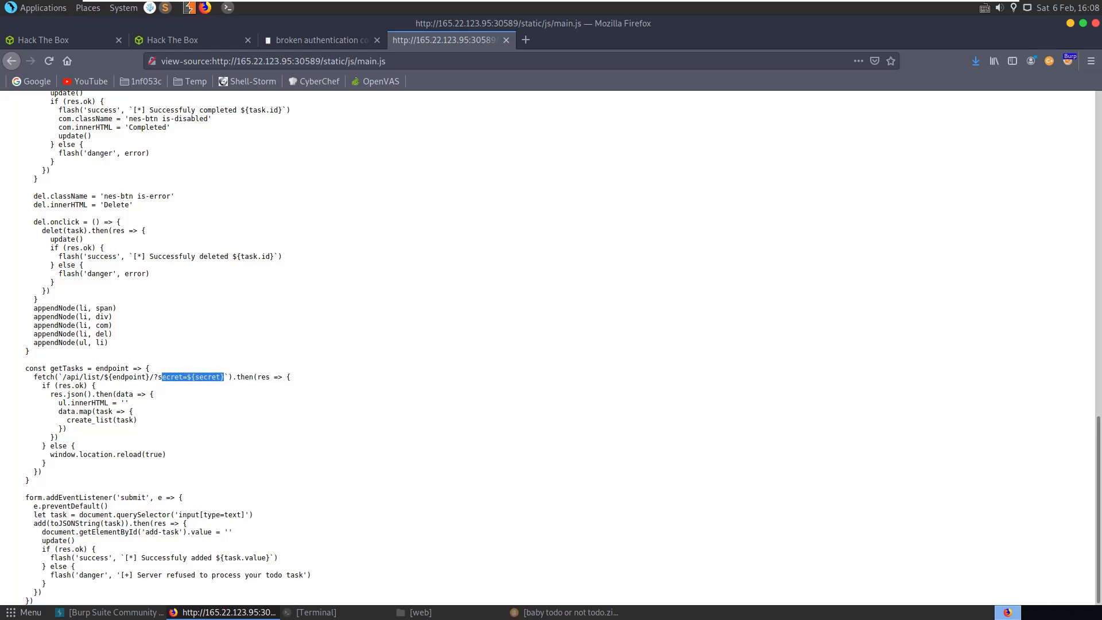
double_click(131, 376)
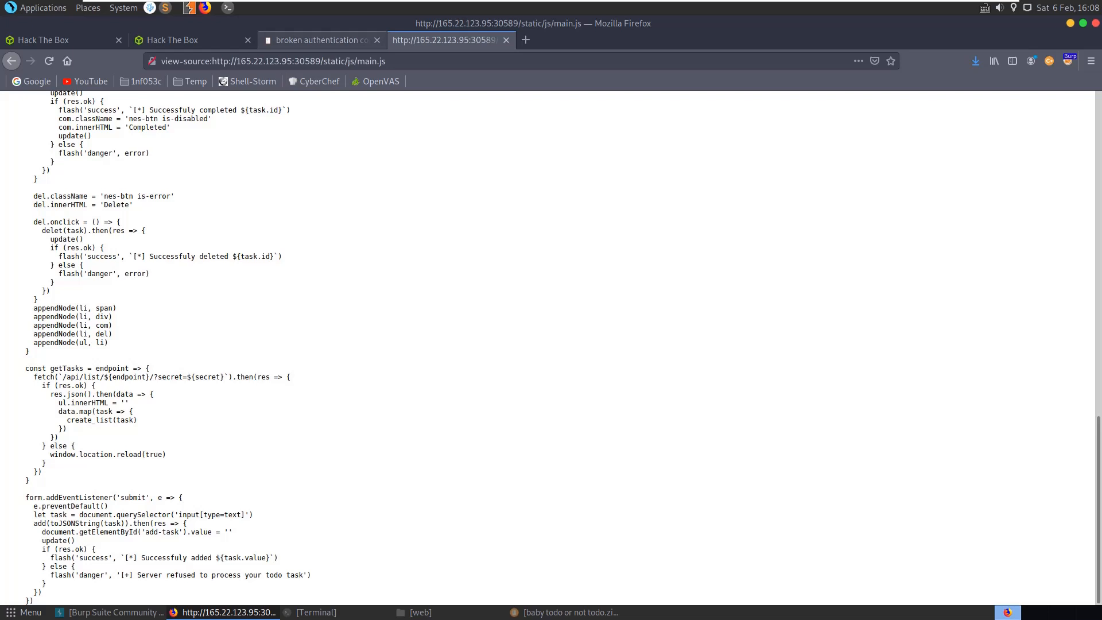
click(320, 40)
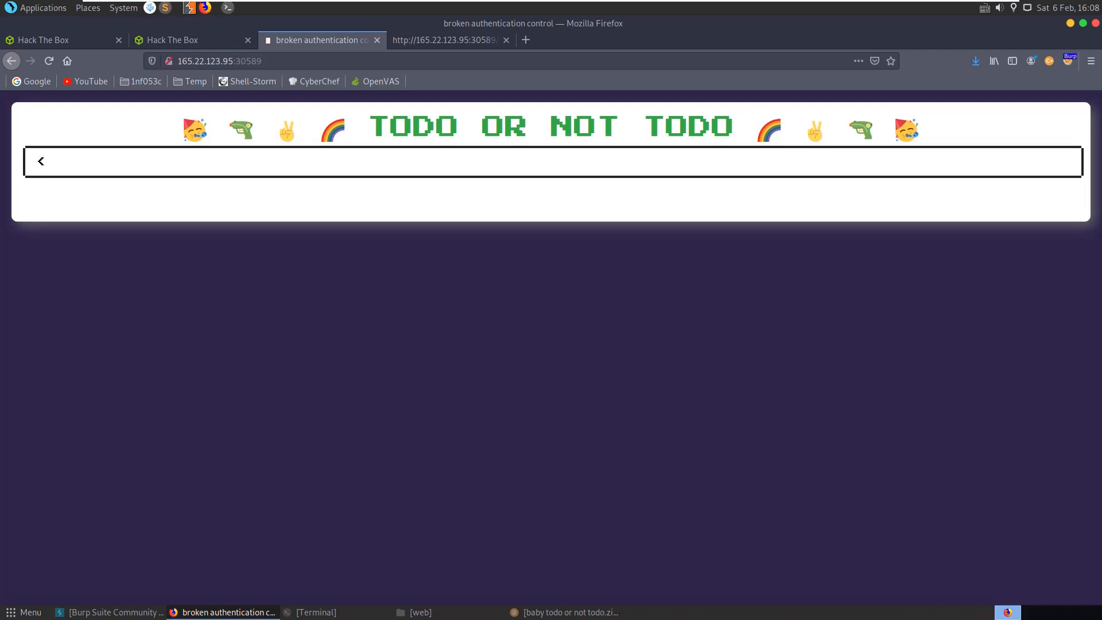
Submit a <script>alert()</script> todo task, which the server refuses.
text(<script>)
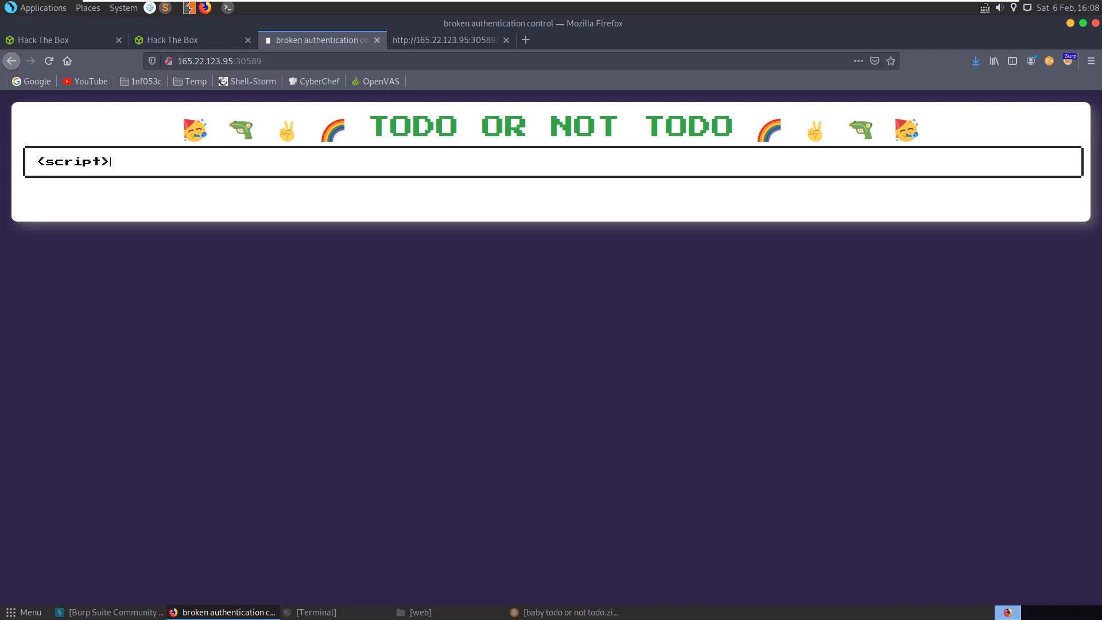
text(alert())
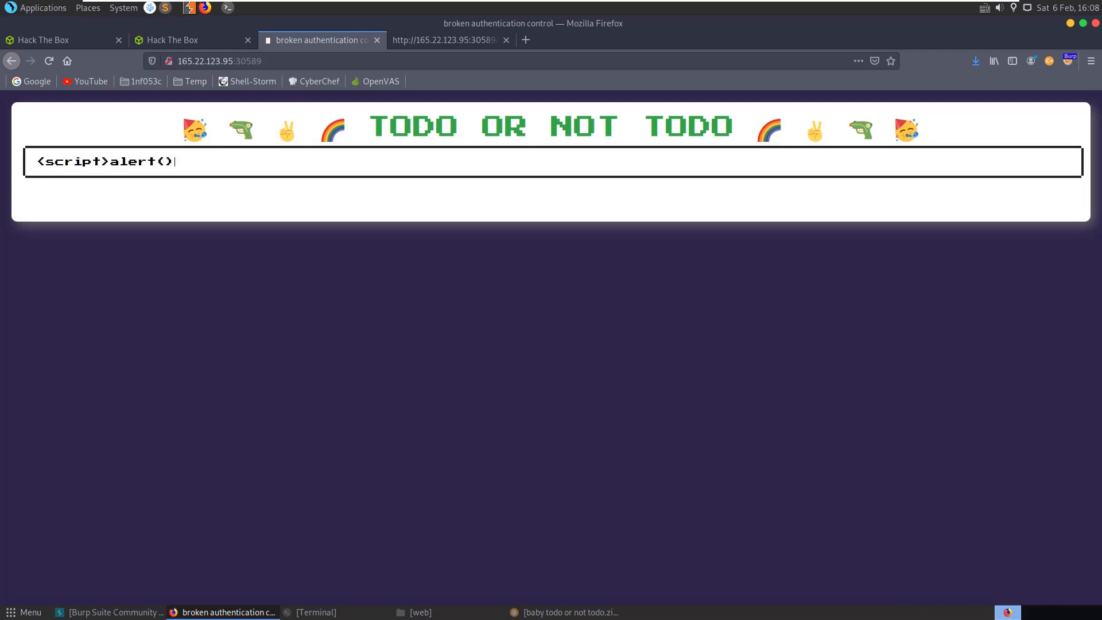
text(</script>)
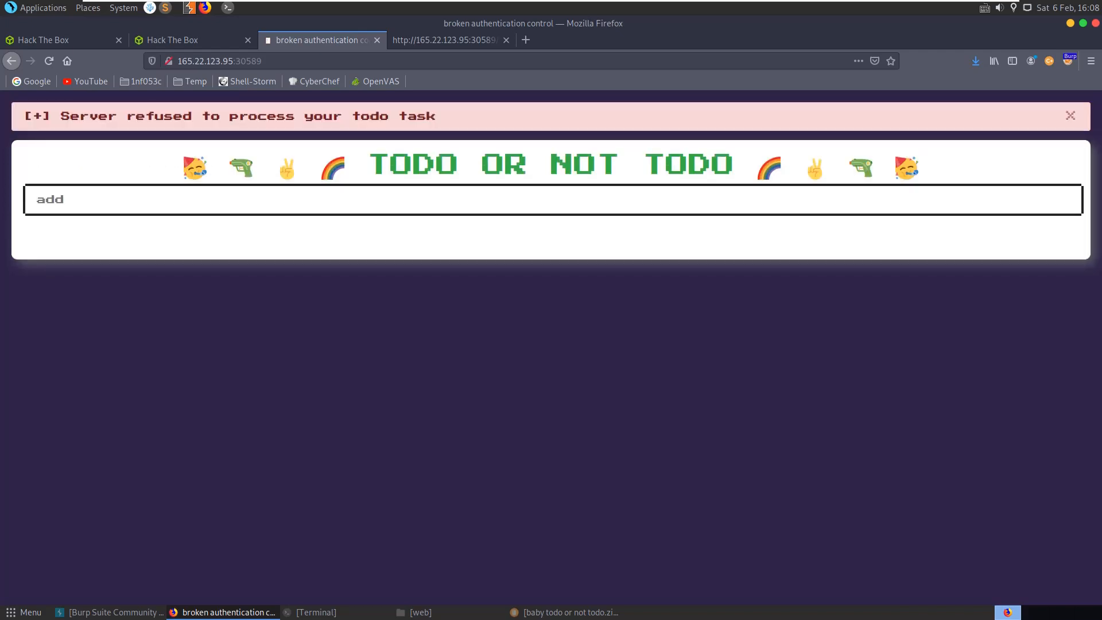
click(1069, 115)
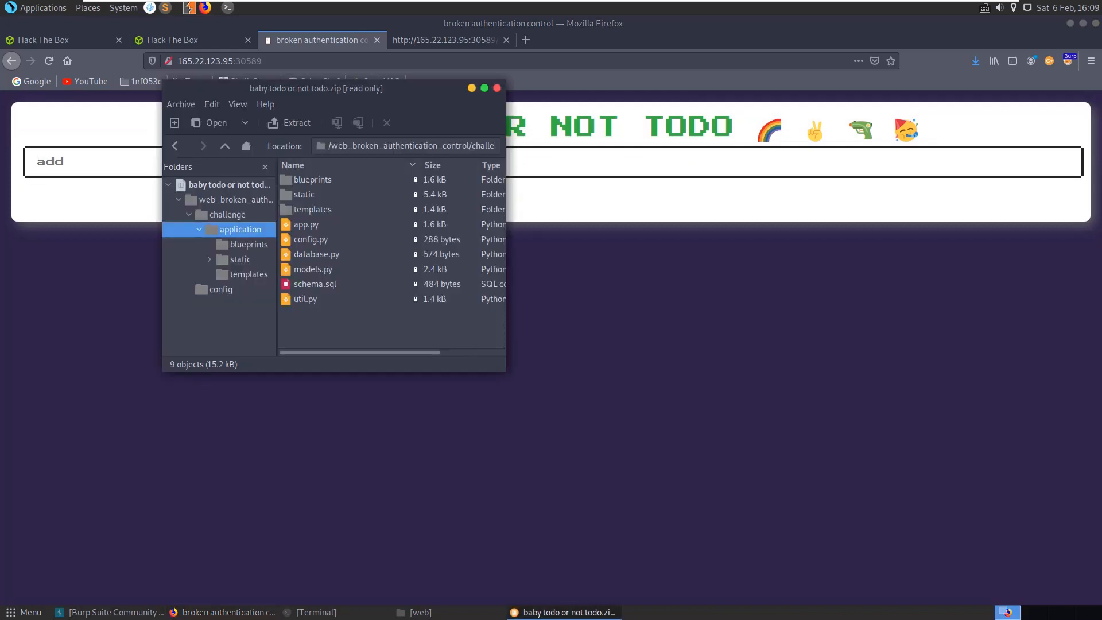
click(472, 87)
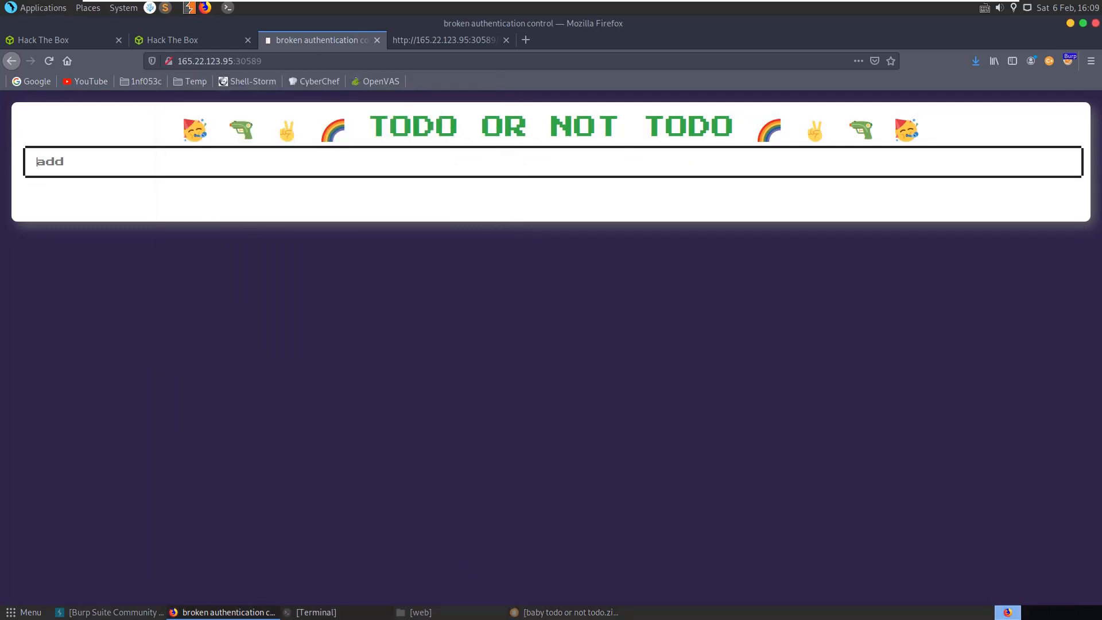
click(112, 613)
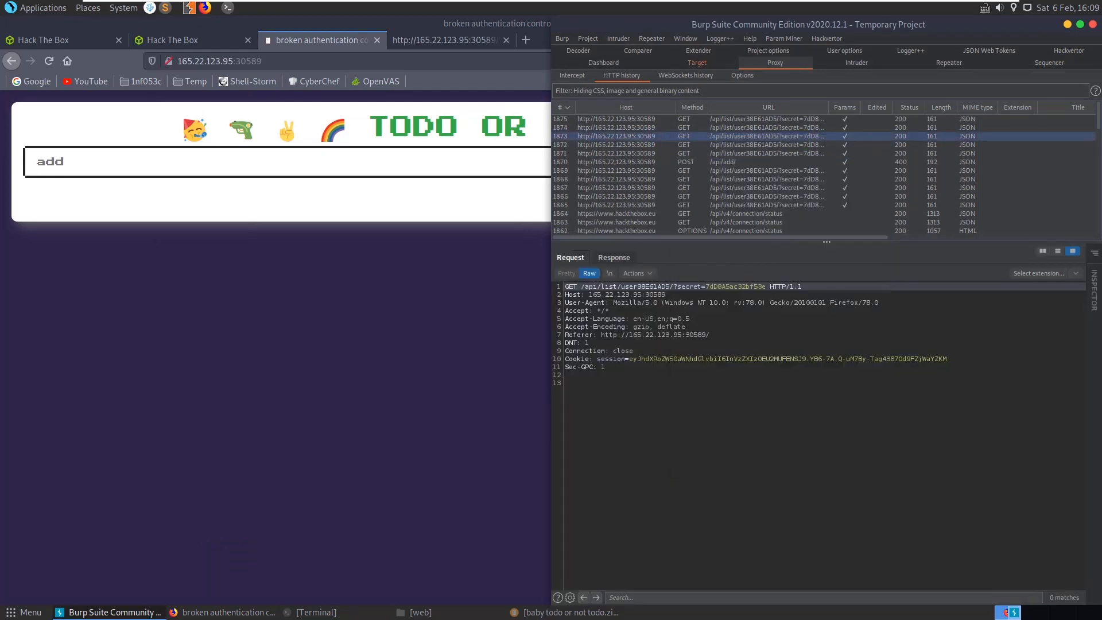
Select a GET /api/list request carrying the secret in Burp's HTTP history.
click(630, 90)
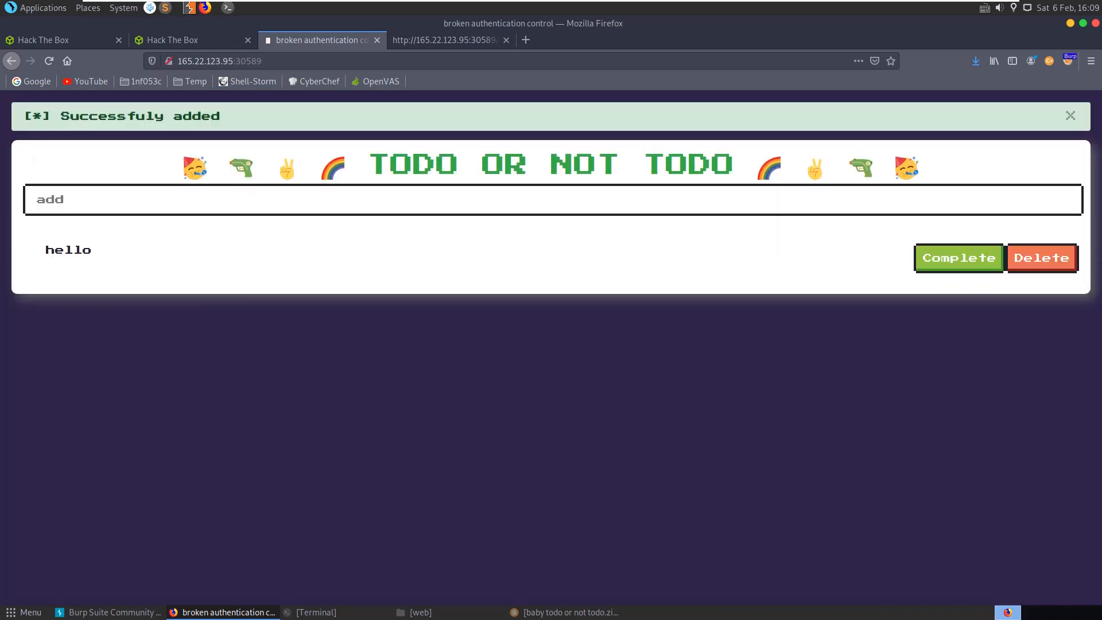
Mark the hello todo as completed, then delete it.
click(958, 258)
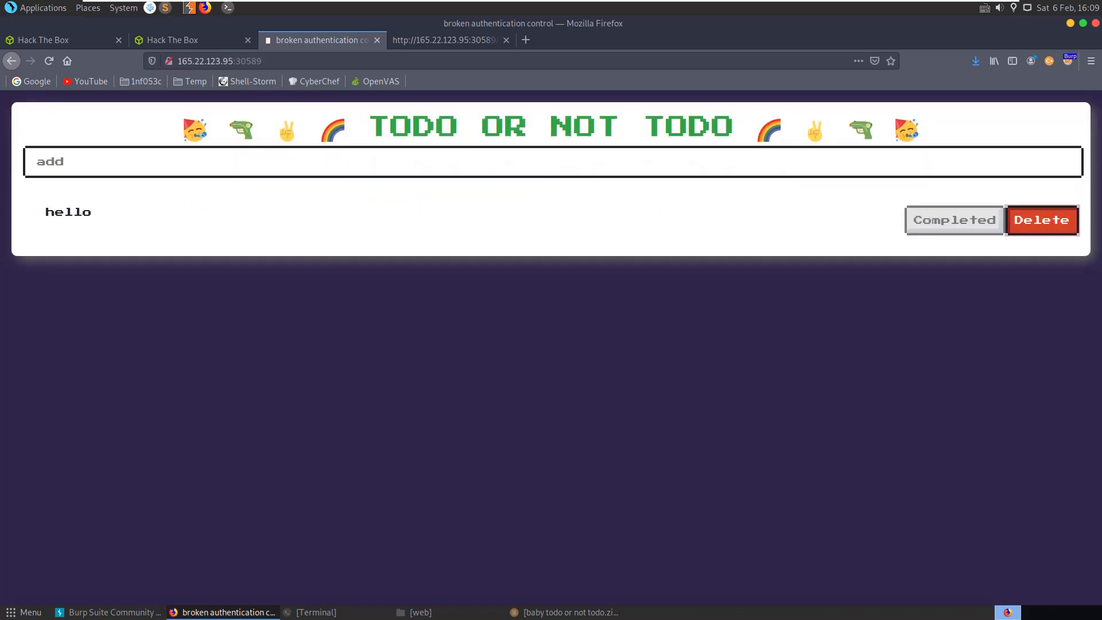
click(1041, 220)
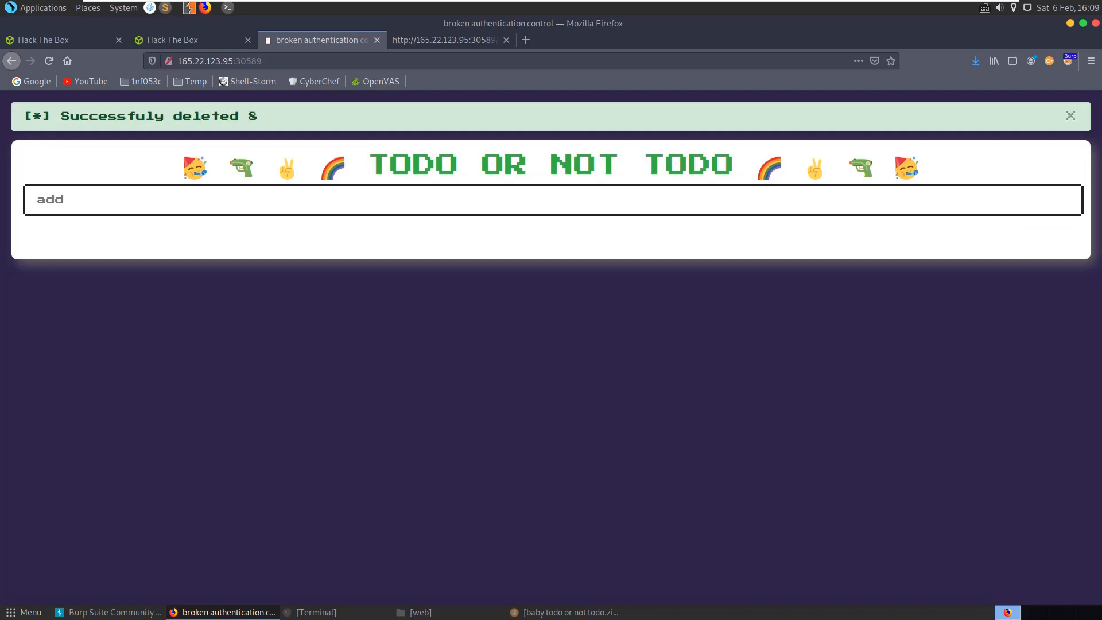
click(219, 61)
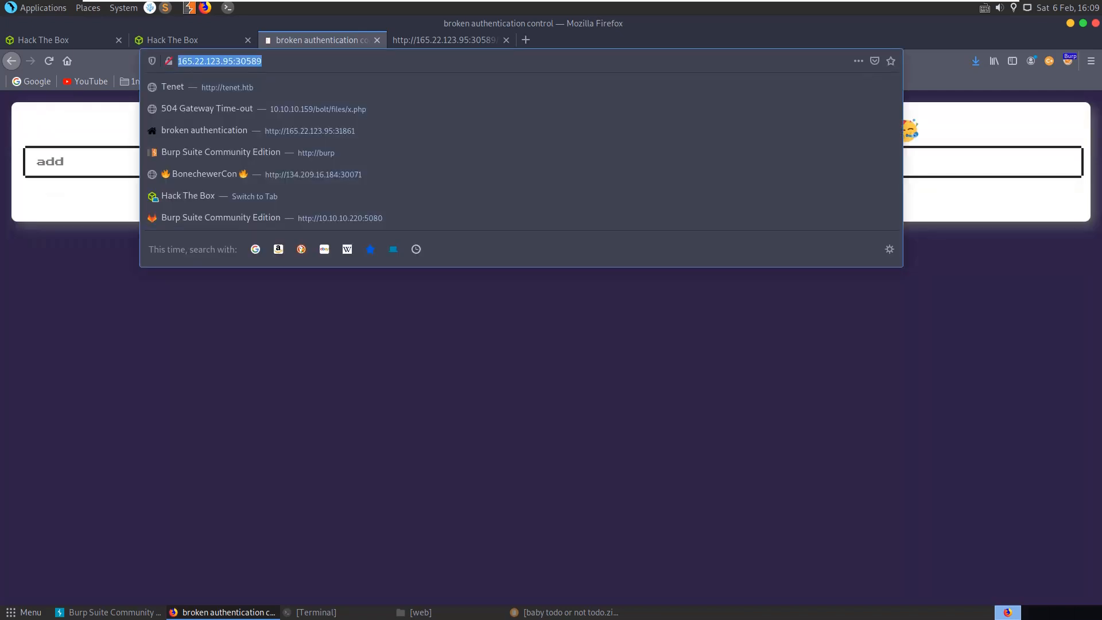
Select the getstatus('all') comment in the page source, then return to the TODO app tab.
key(Return)
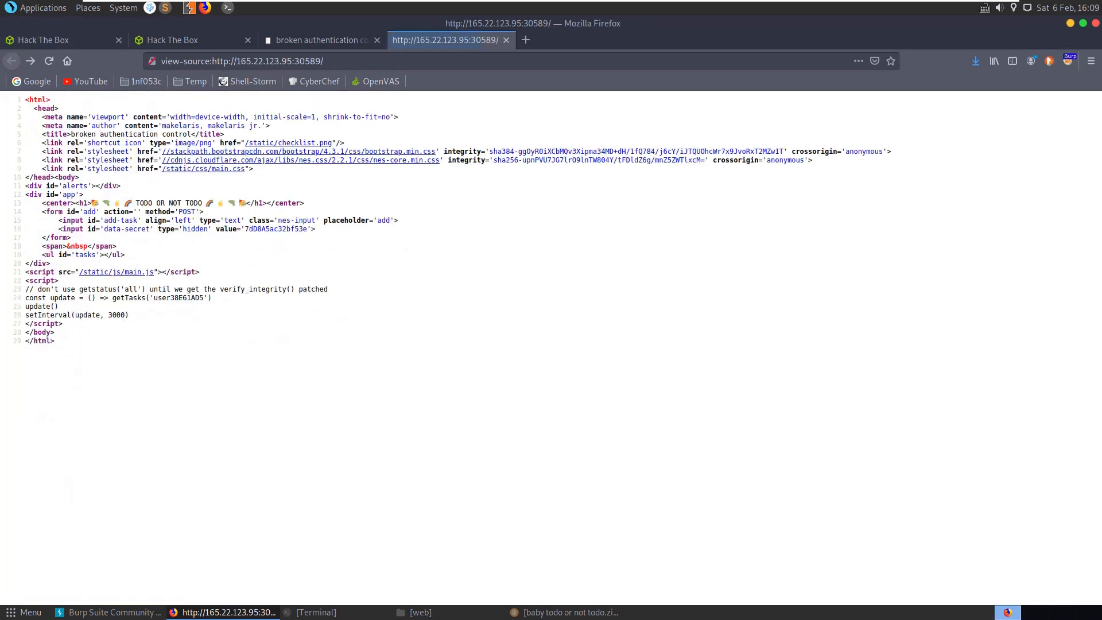
drag(26, 289, 62, 324)
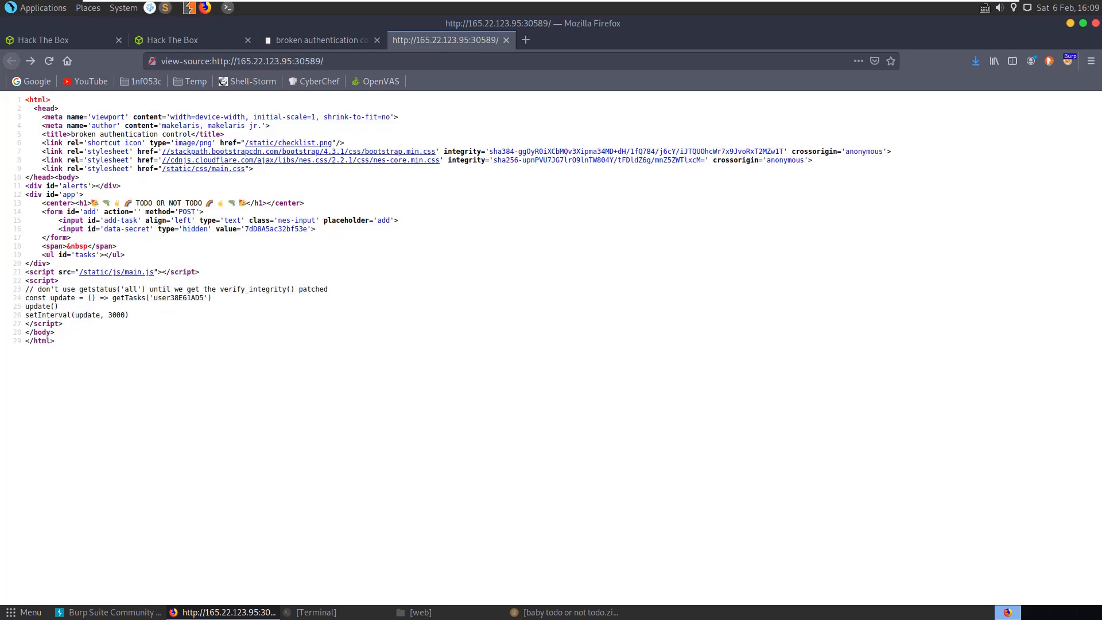
drag(26, 289, 87, 289)
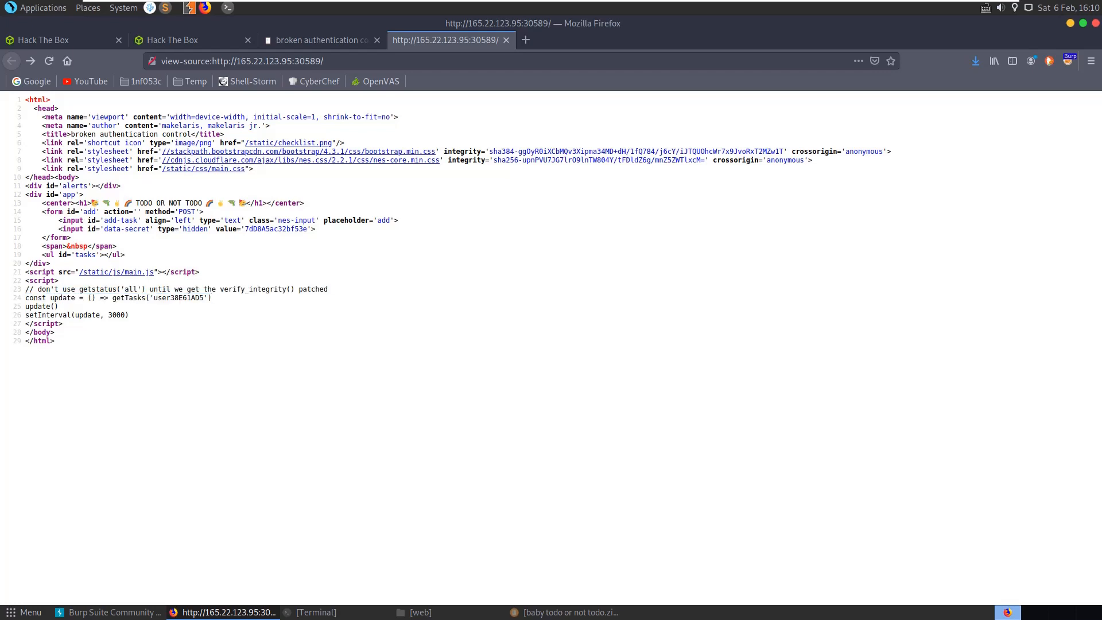
double_click(178, 297)
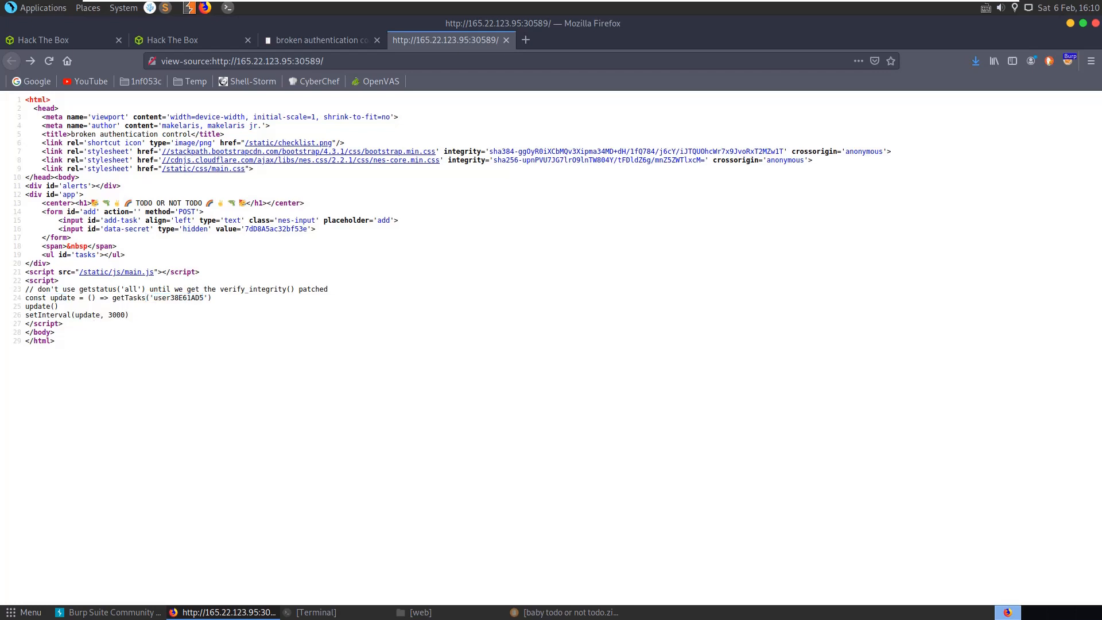
drag(26, 298, 129, 314)
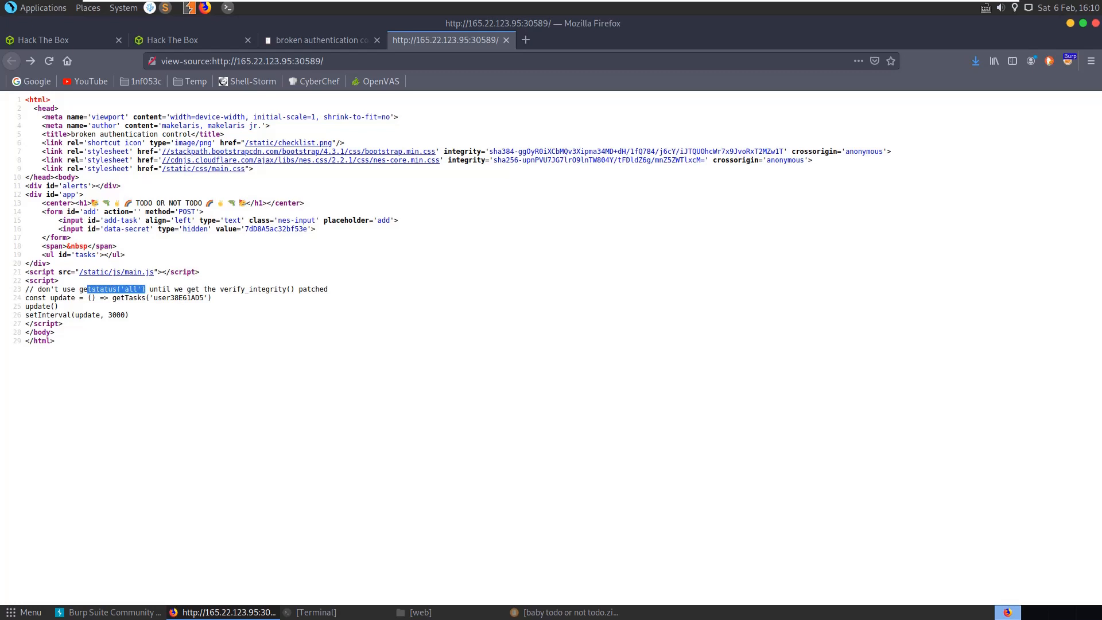
click(321, 40)
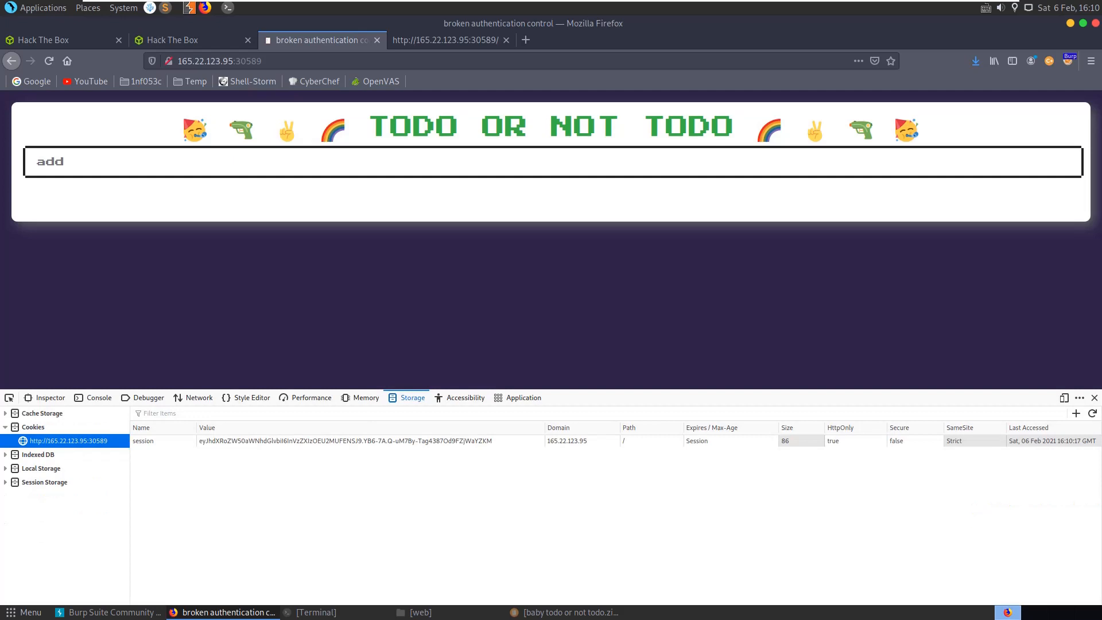
Run getTasks('user38E61AD5') in the DevTools console after rechecking the page source.
click(366, 398)
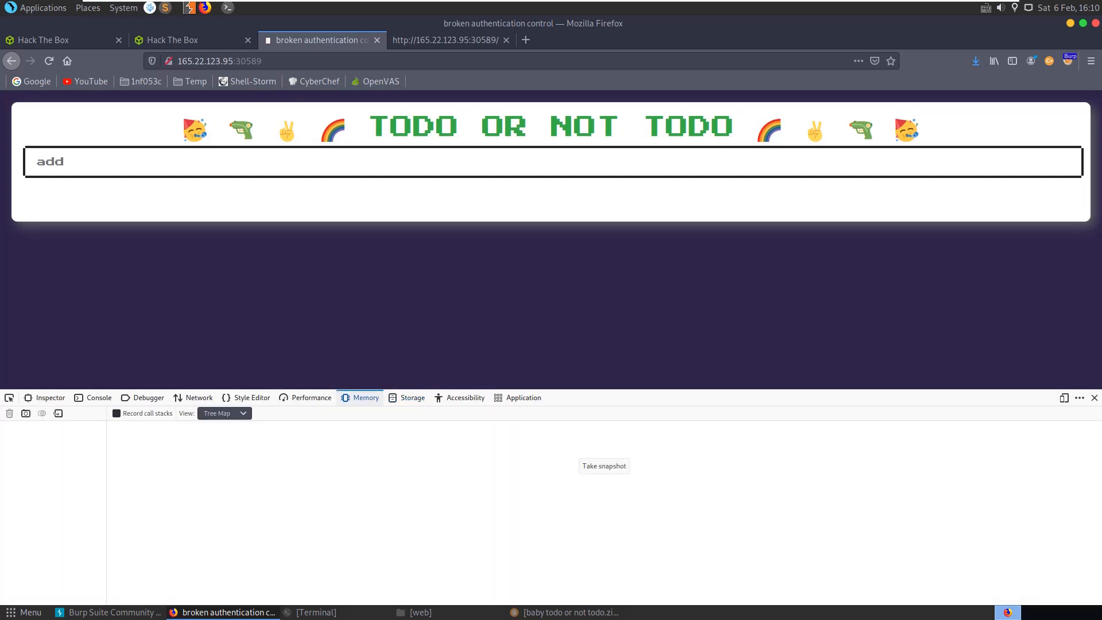
click(99, 398)
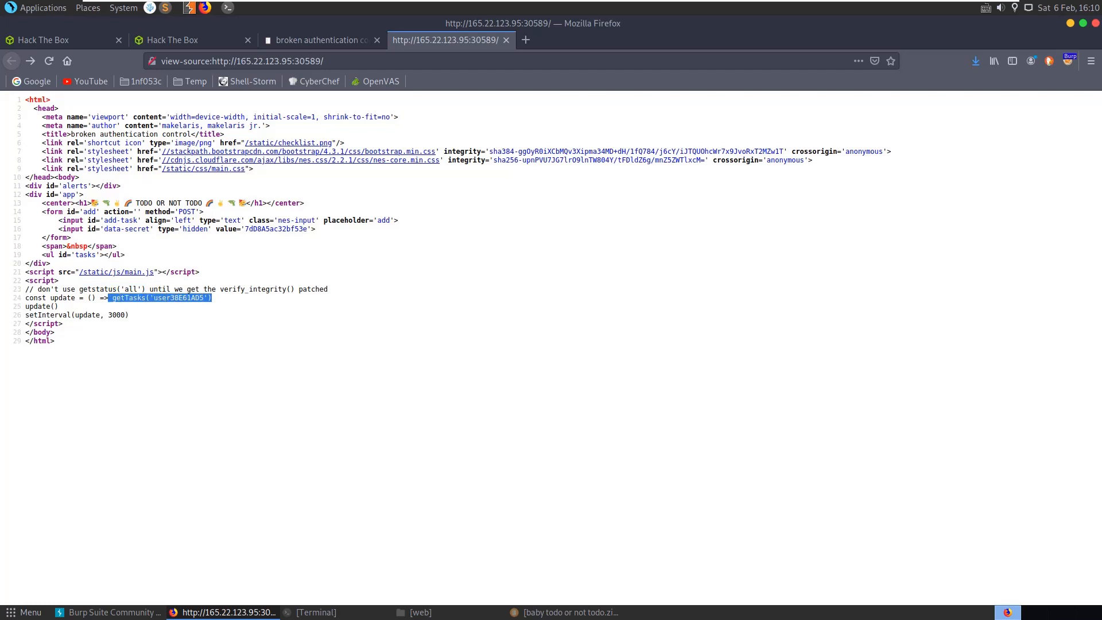
click(319, 40)
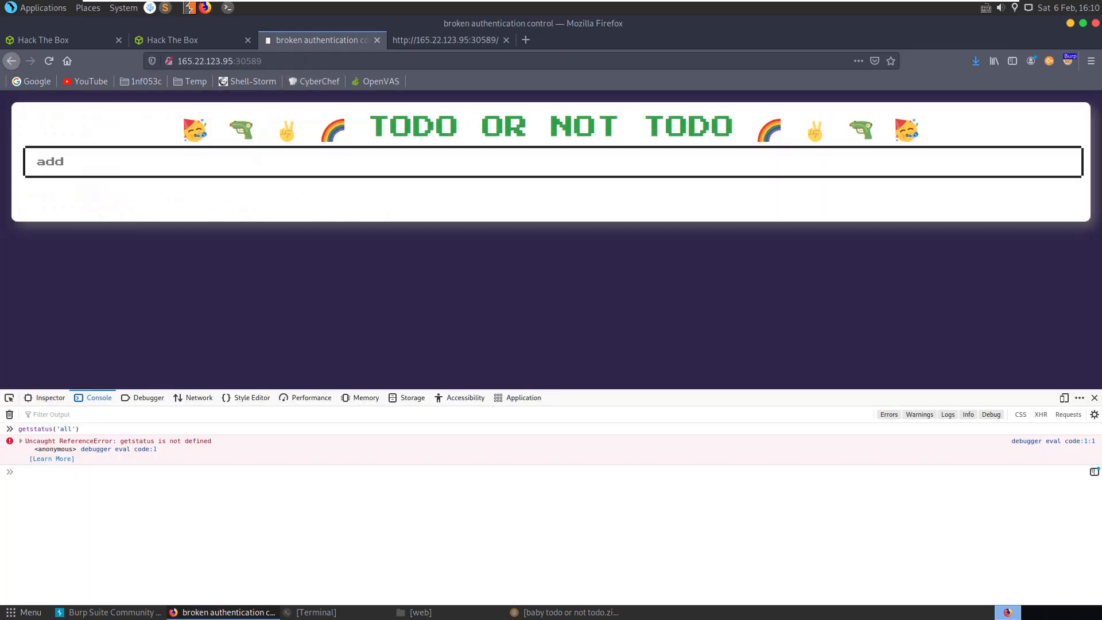
text(getTasks('user38E61AD5'))
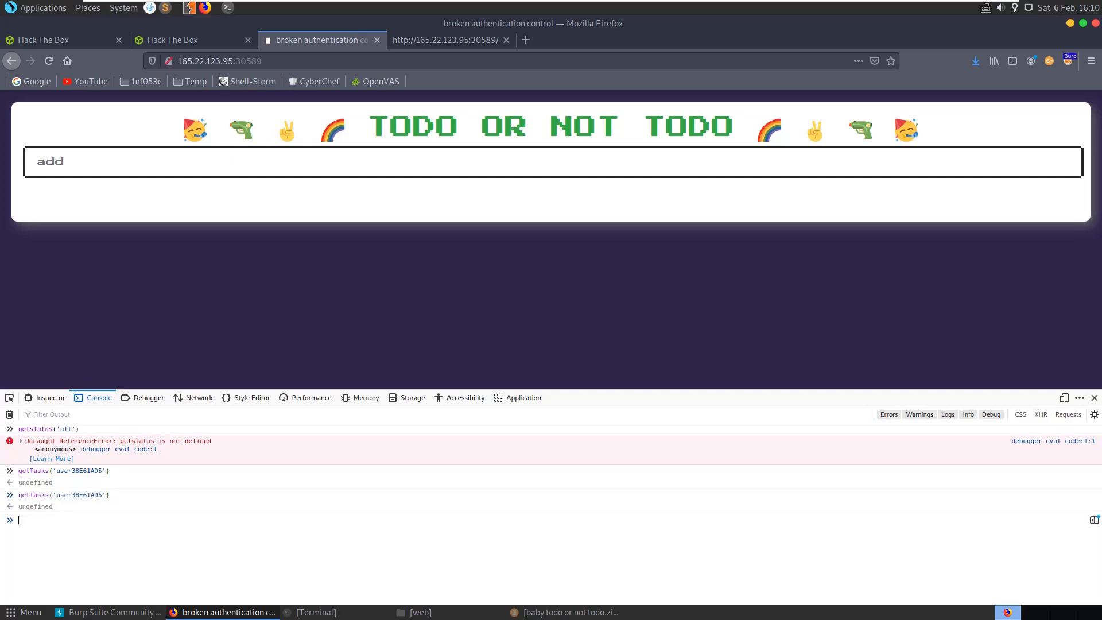
text(getTasks('user38E61AD5'))
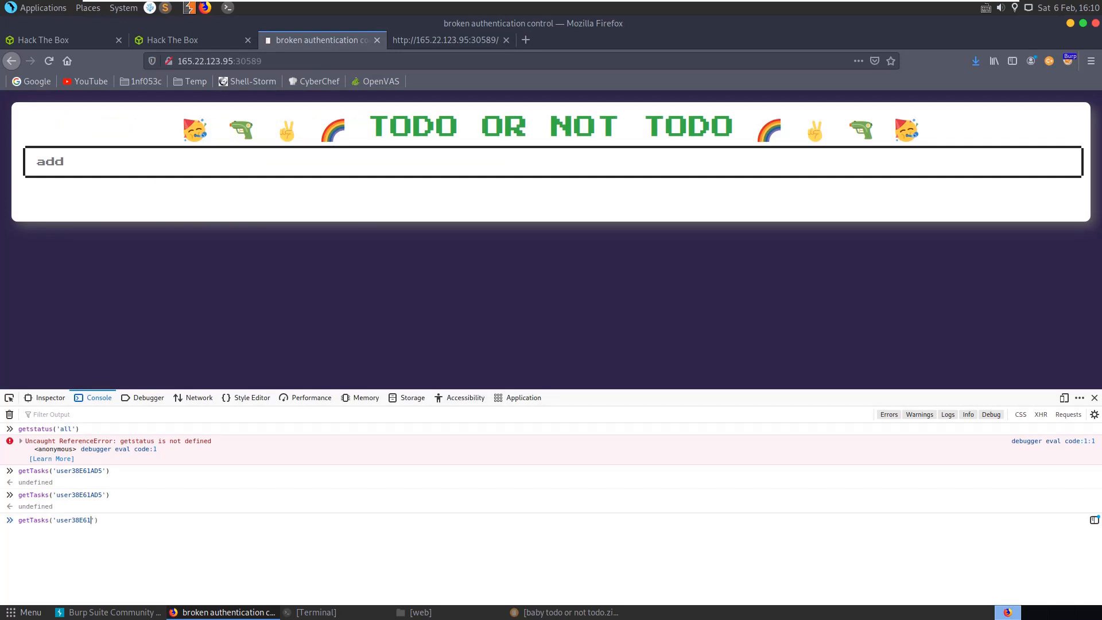
key(BackSpace)
text(all)
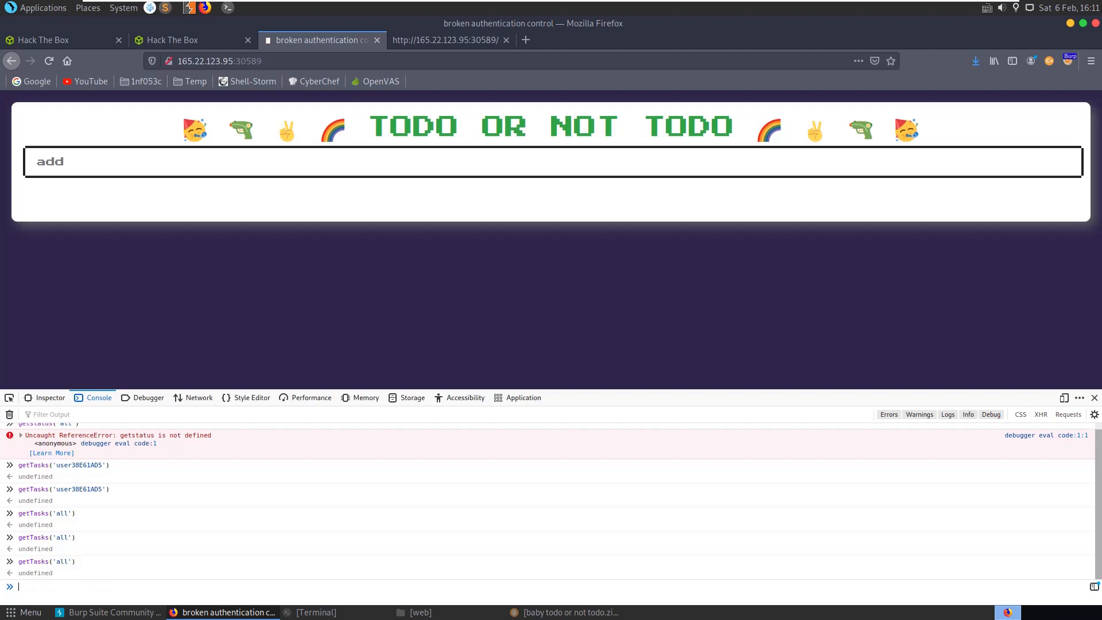
Enter setInterval(update, 3000) and setInterval(getTasks('all'), 0.1) in the console.
click(445, 40)
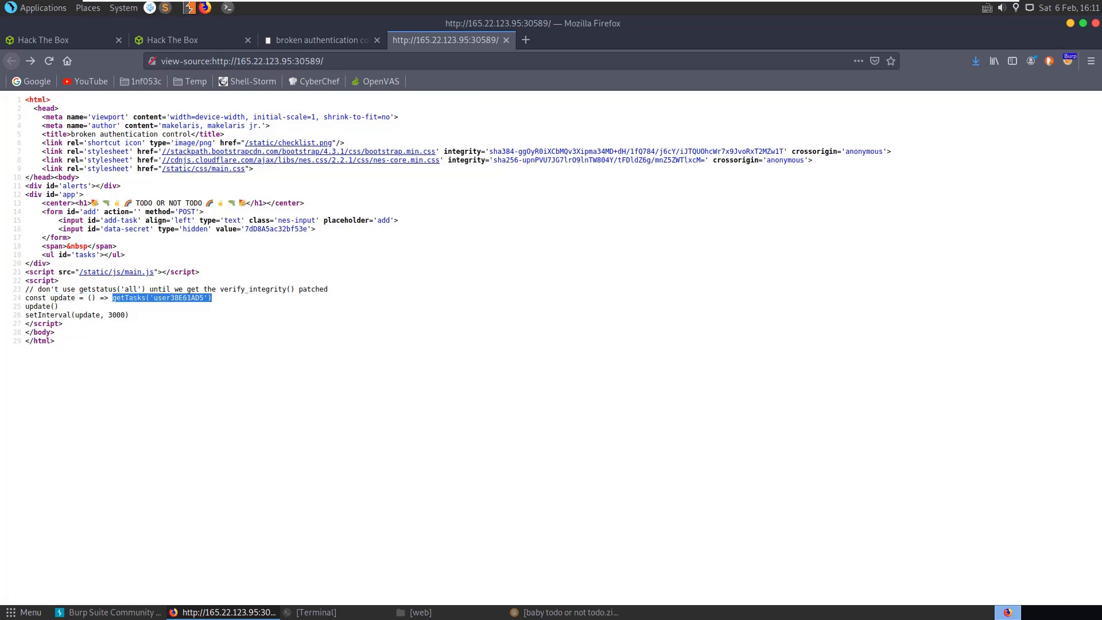
mouse_move(109, 613)
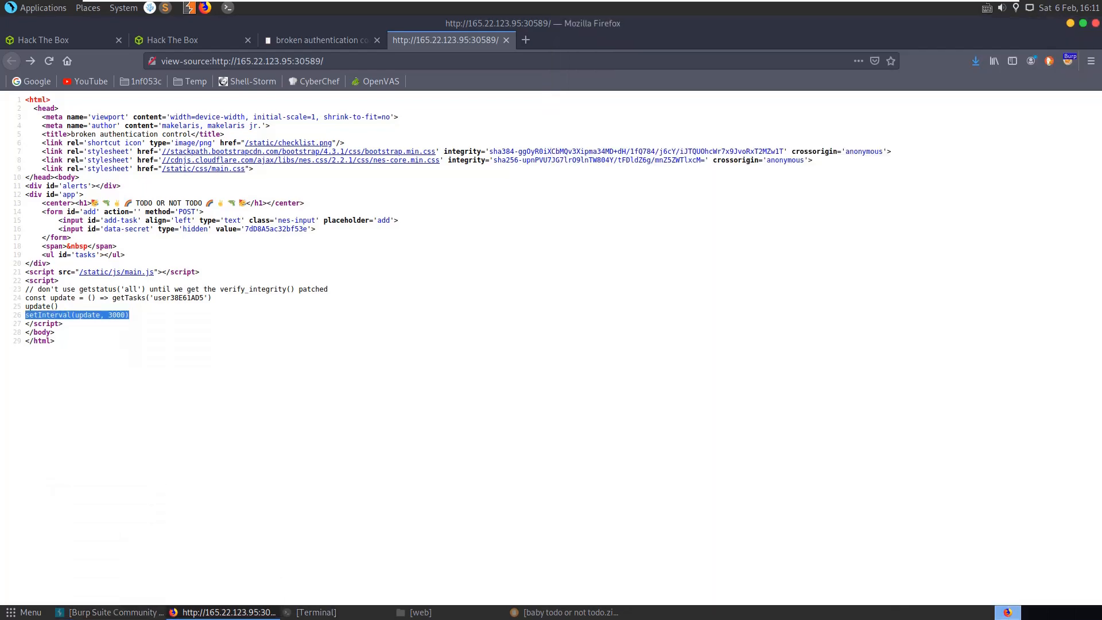
click(316, 41)
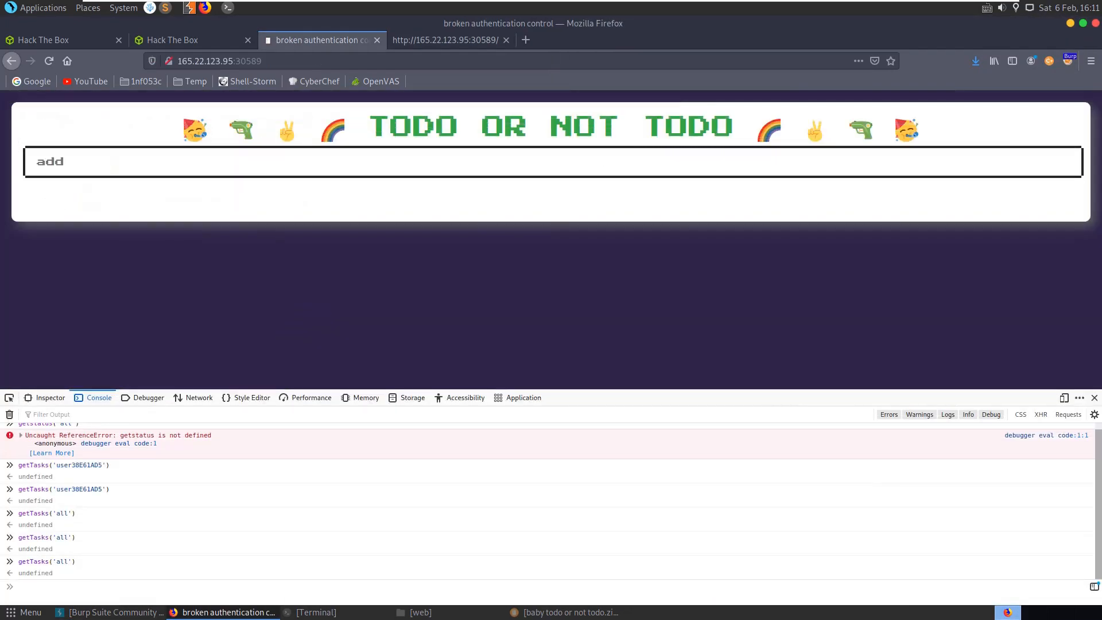
text(setInterval(update, 3000))
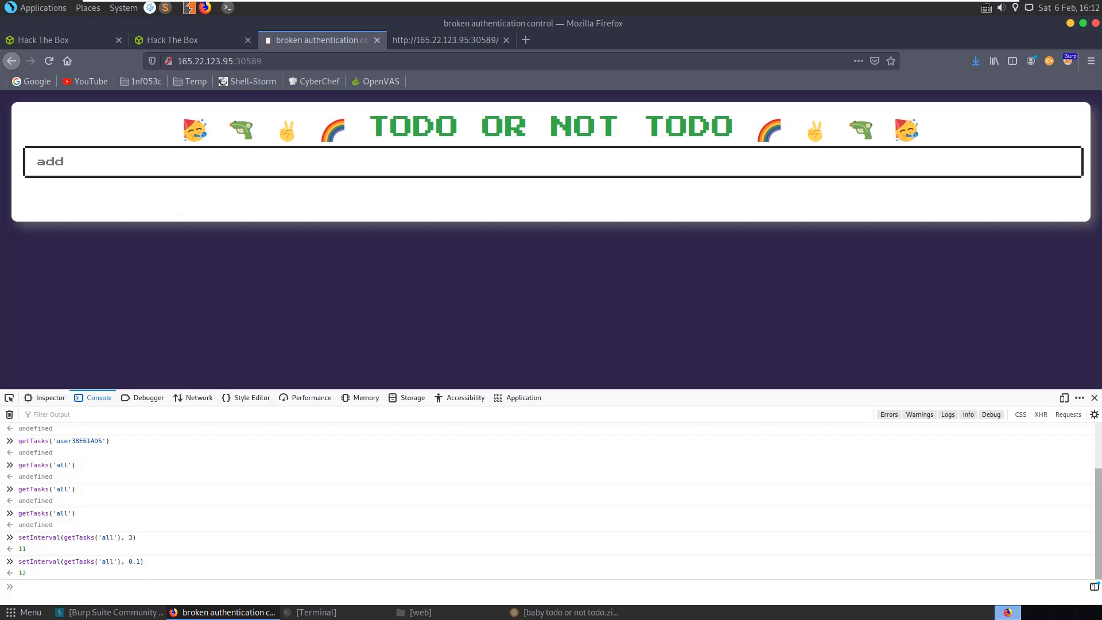
text(setInterval(getTasks('all'), 0.1))
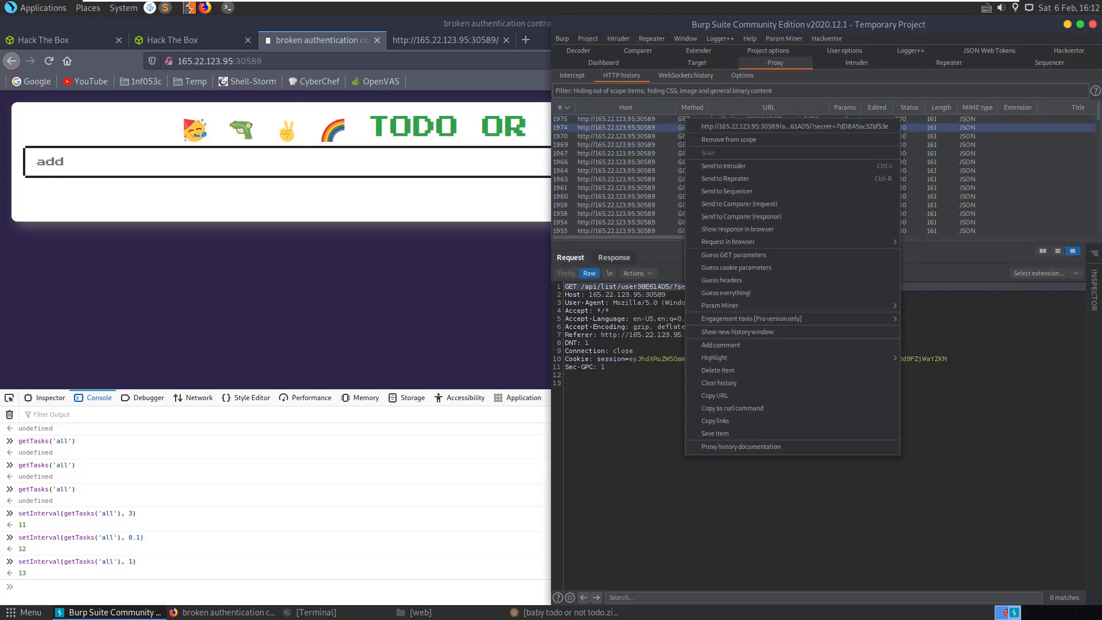
mouse_move(724, 178)
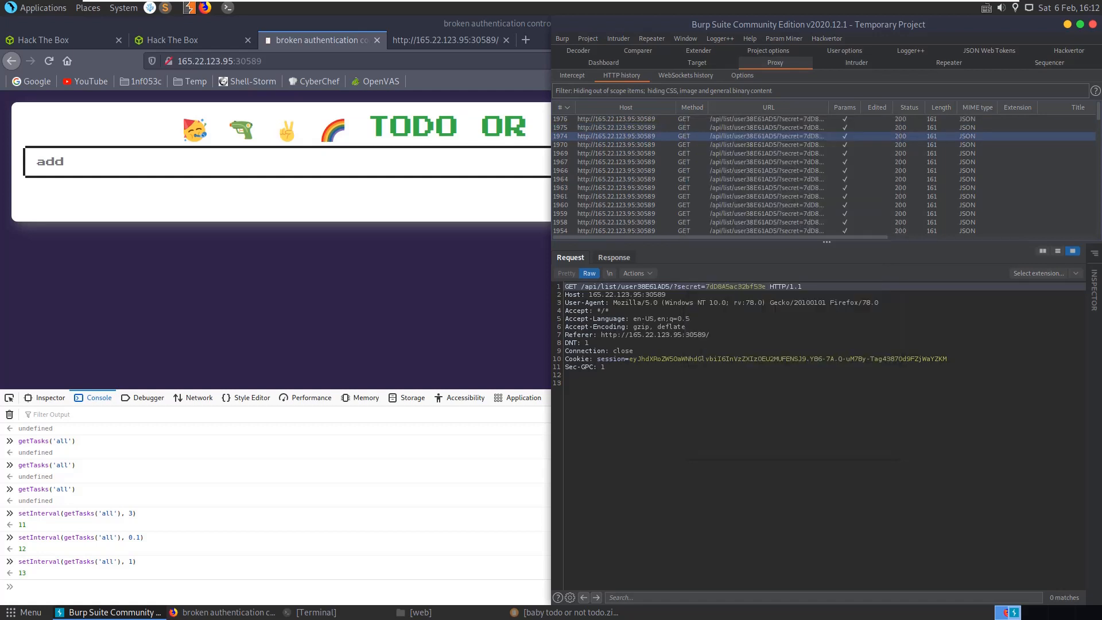
Send the captured GET /api/list/user38E61AD5/ request to Repeater and view it there.
right_click(617, 136)
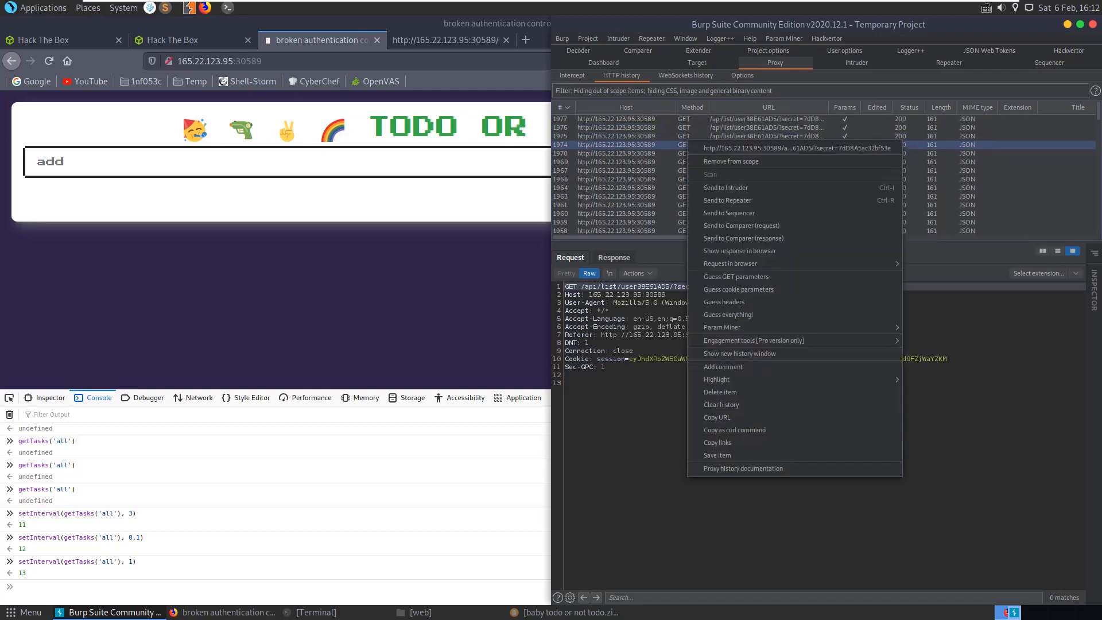
click(727, 200)
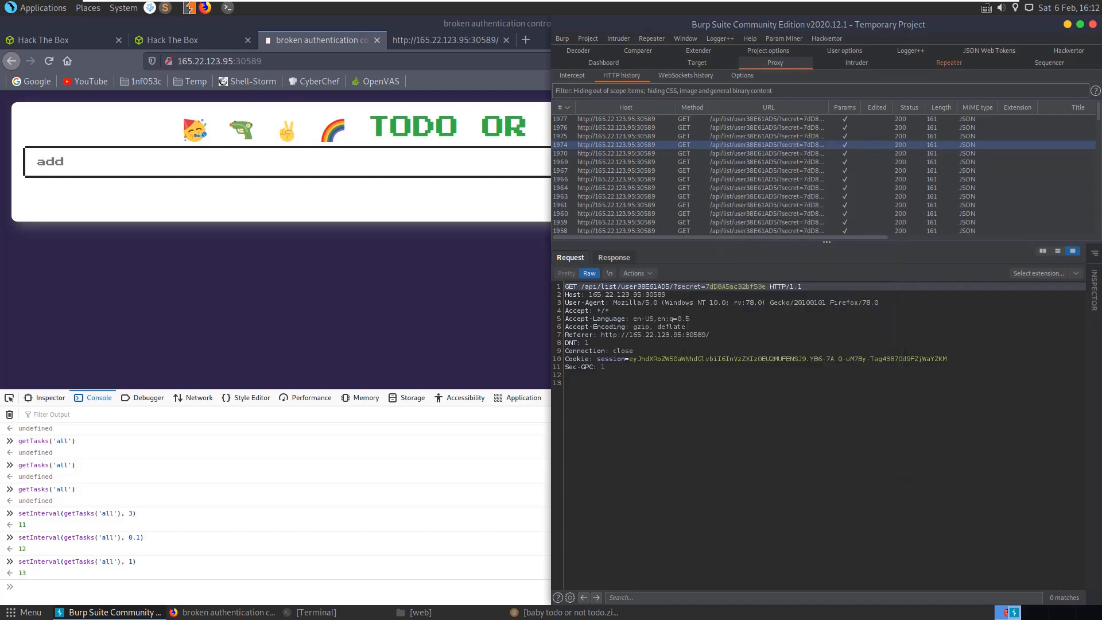
click(950, 63)
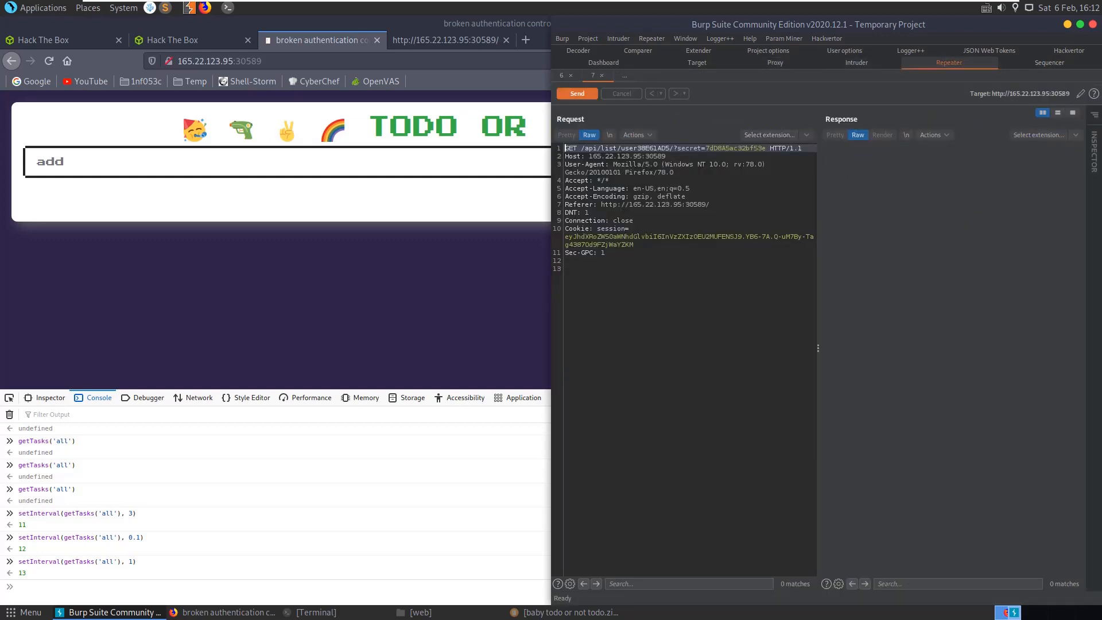
Change the request path to /api/list/all/ and resend it to retrieve every admin task.
text(all)
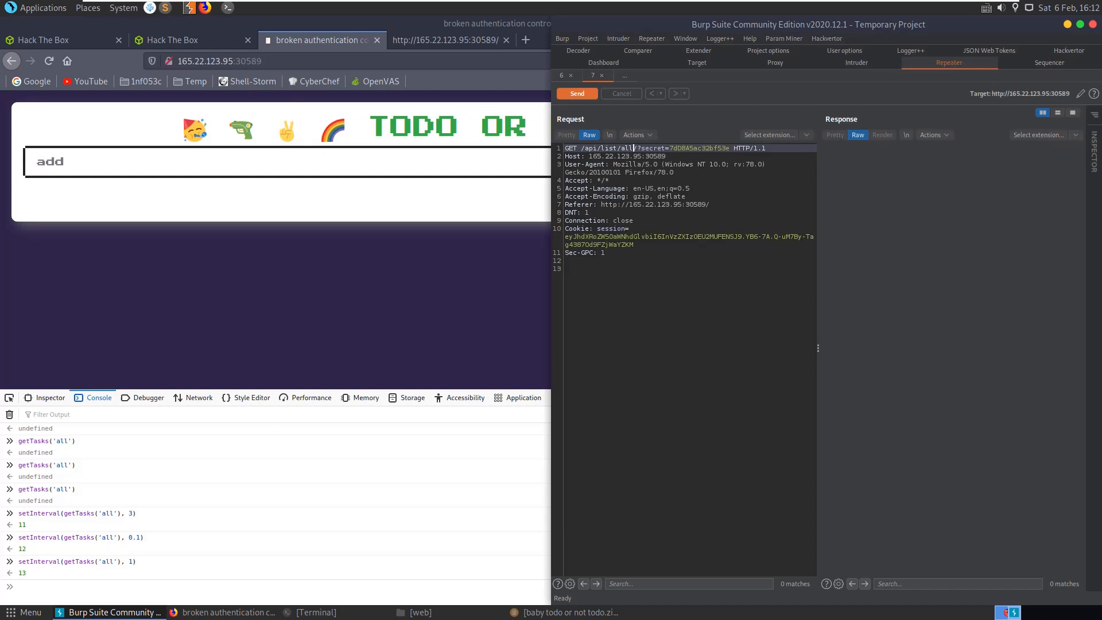
click(577, 93)
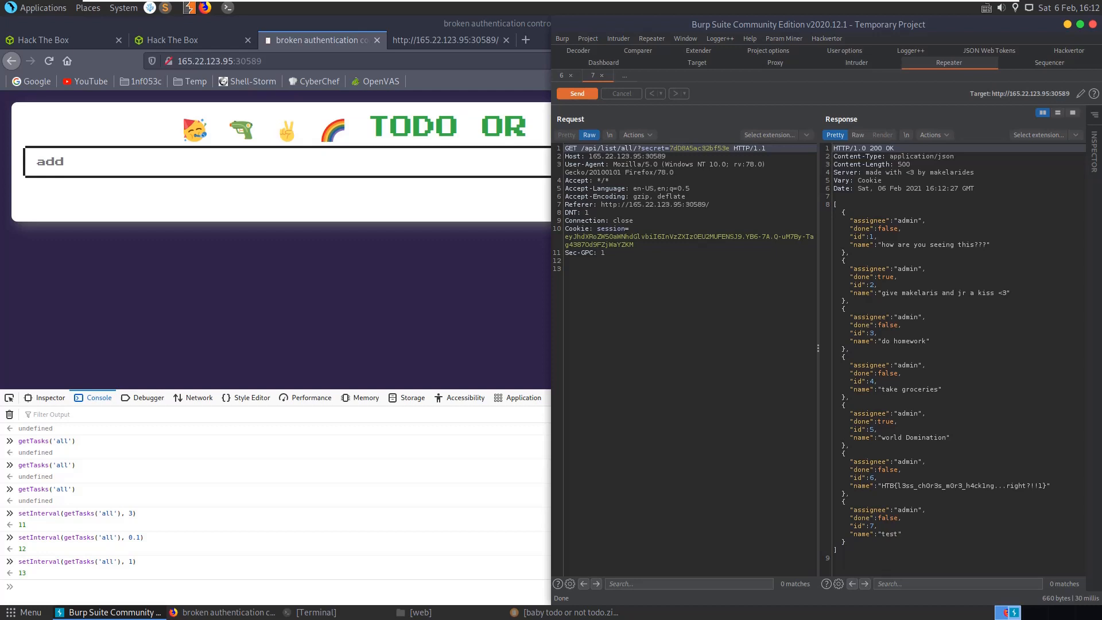
double_click(965, 485)
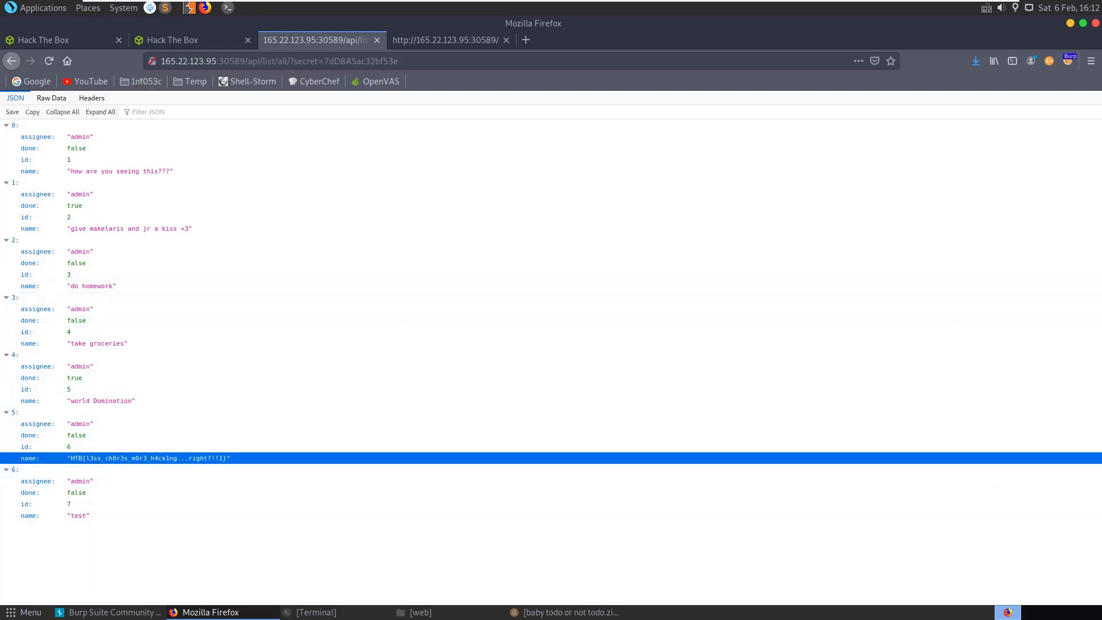
View the /api/list/all/ JSON with the HTB flag in Firefox and close the archive window.
click(569, 613)
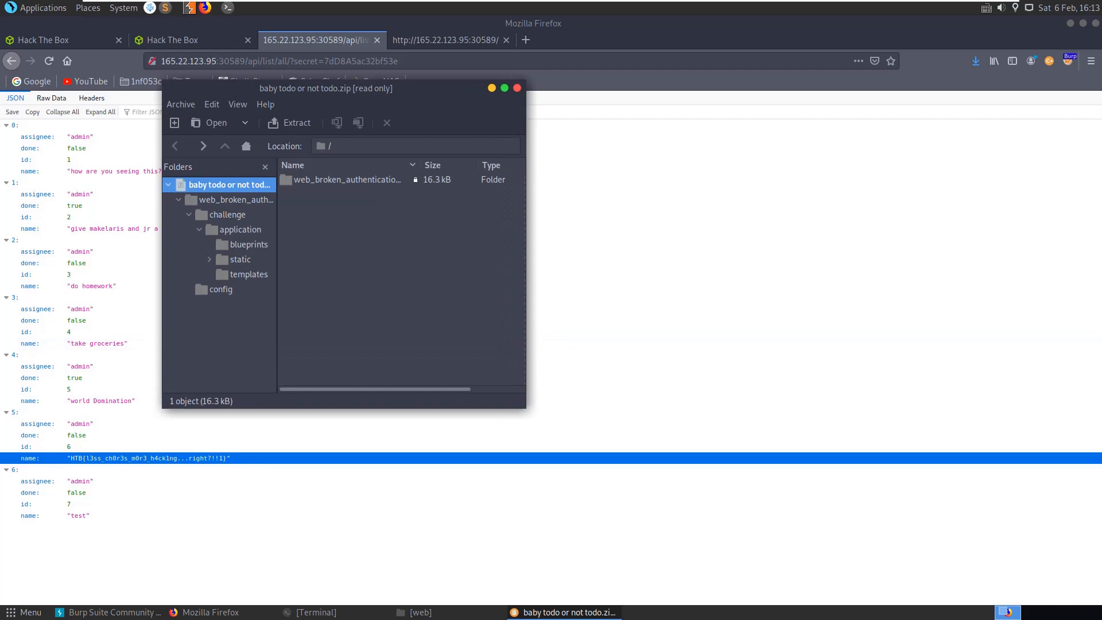
click(517, 88)
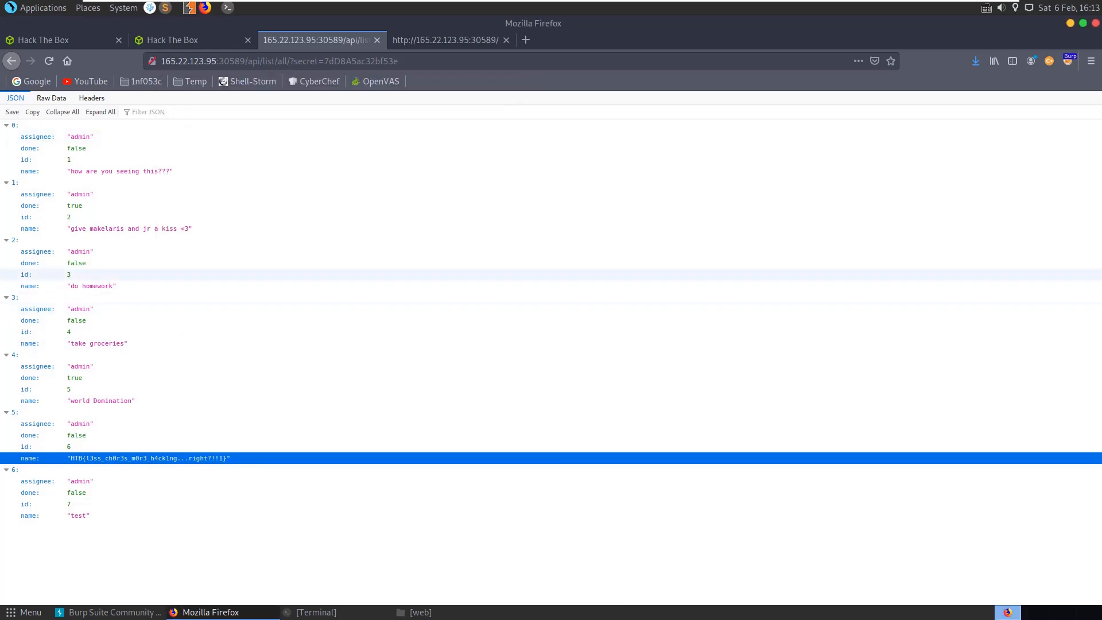